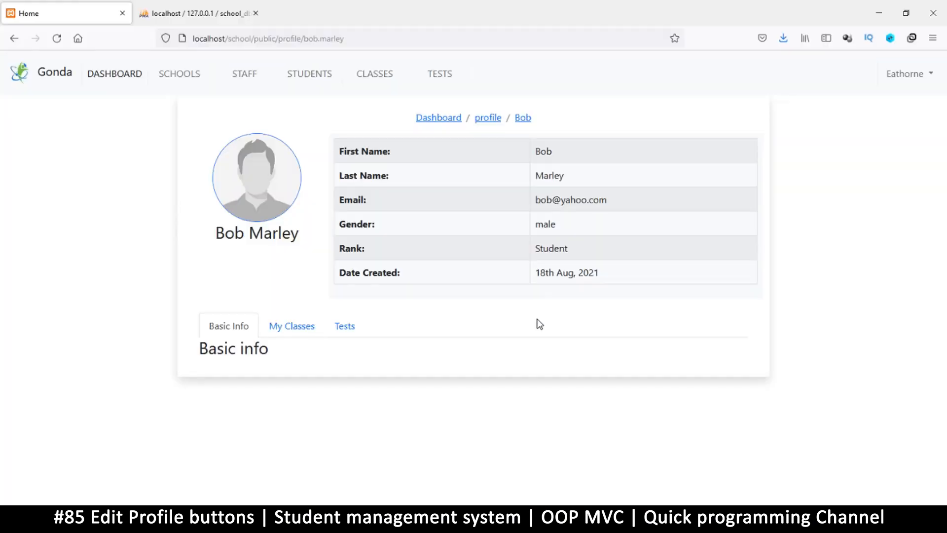
mouse_move(253, 284)
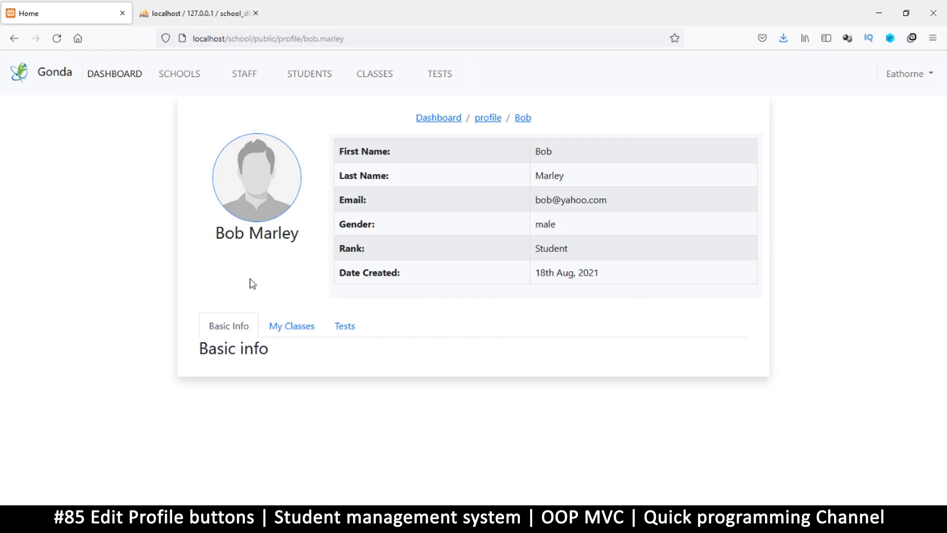
mouse_move(423, 504)
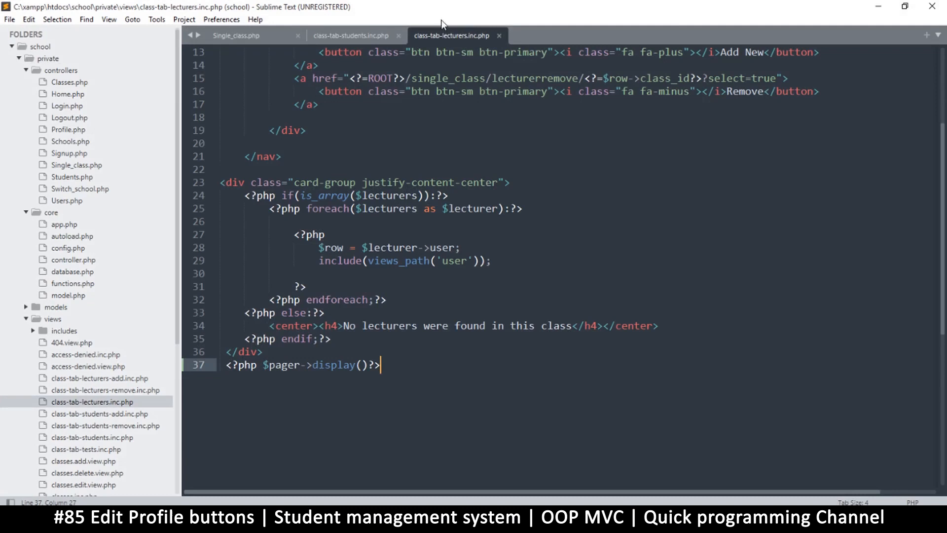
Open views/profile.view.php from the project sidebar.
click(350, 35)
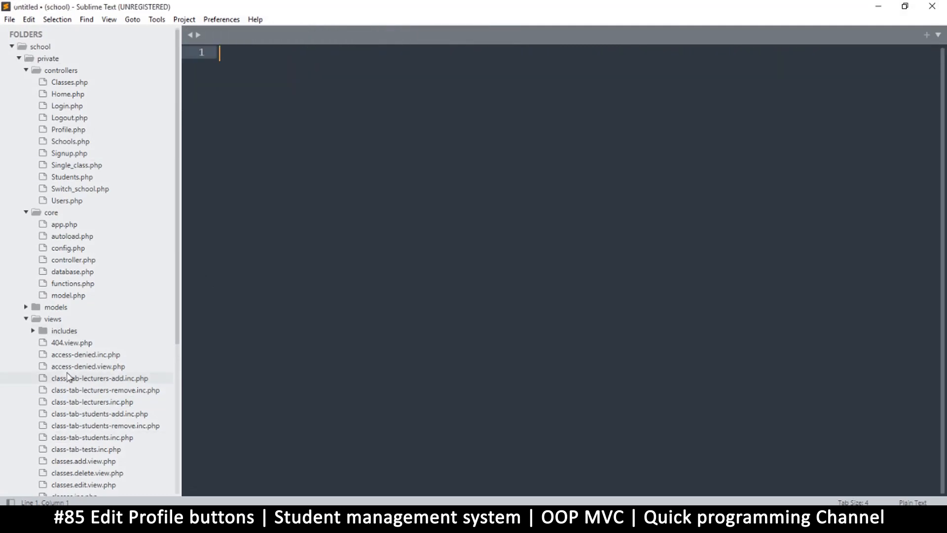
scroll(down, 3)
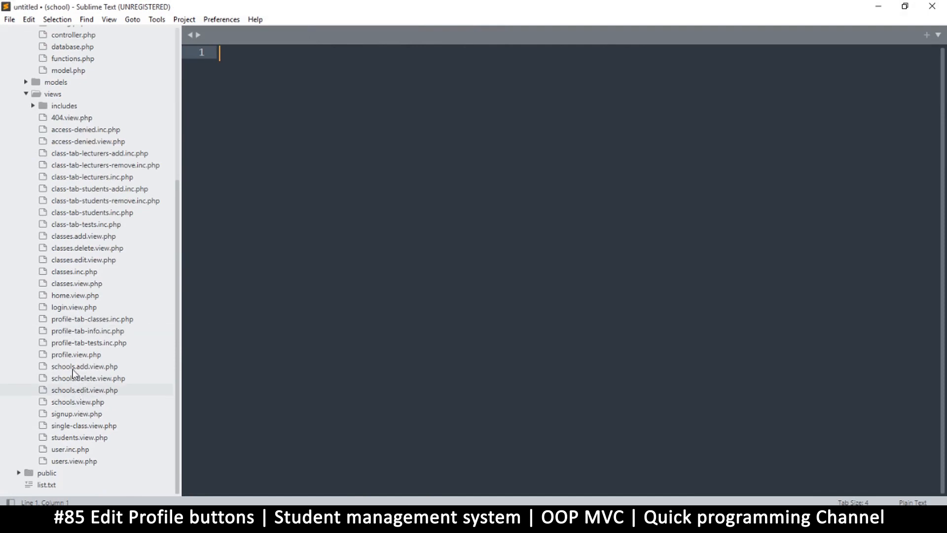
mouse_move(69, 359)
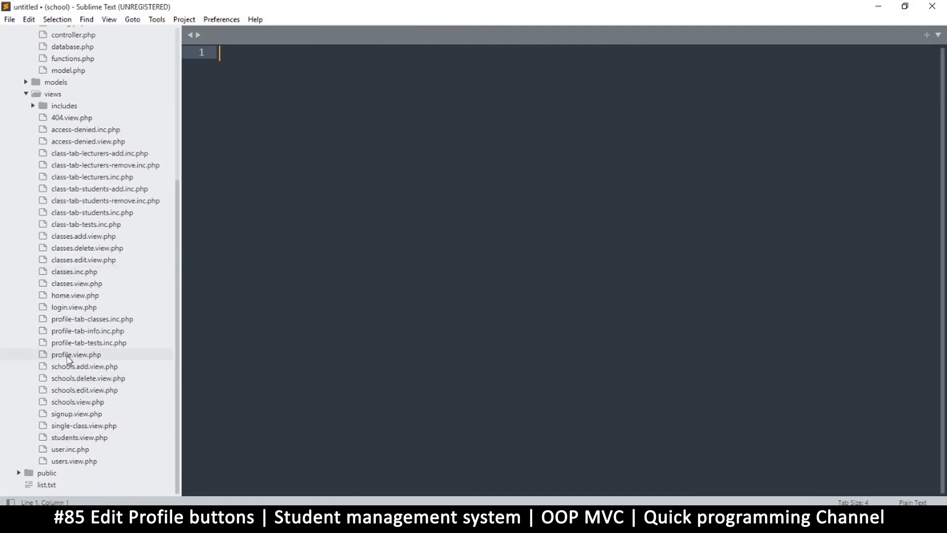
double_click(76, 355)
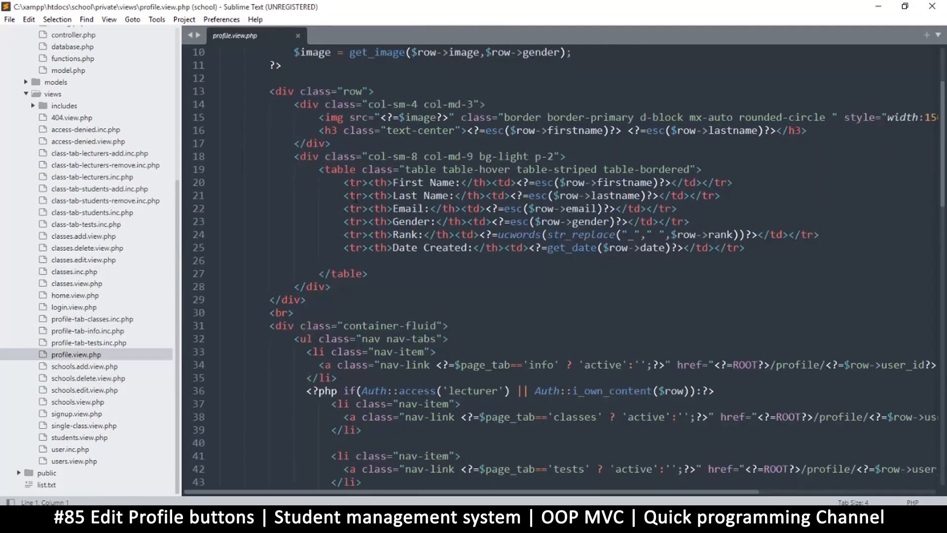
scroll(up, 3)
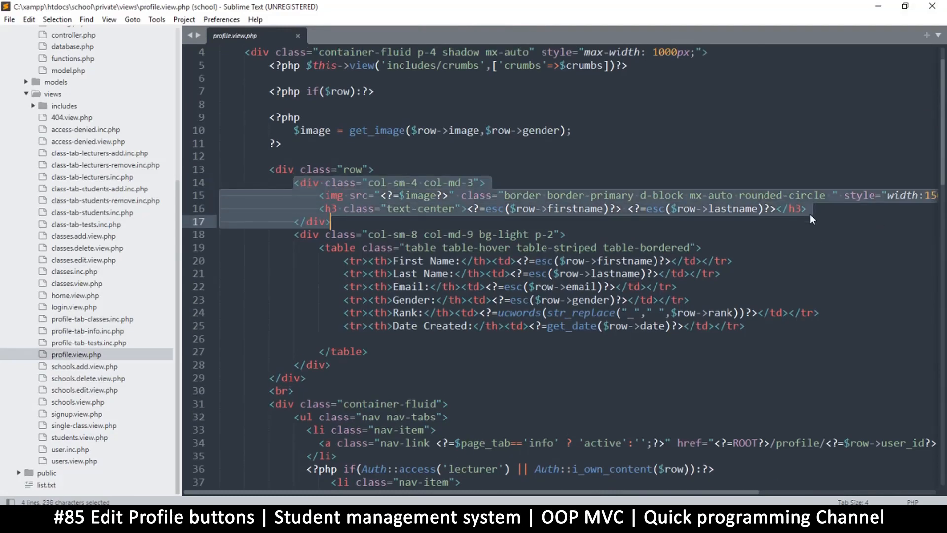
Insert Edit Profile and Delete <button> tags below the h3 name heading, save, and refresh Firefox.
click(807, 208)
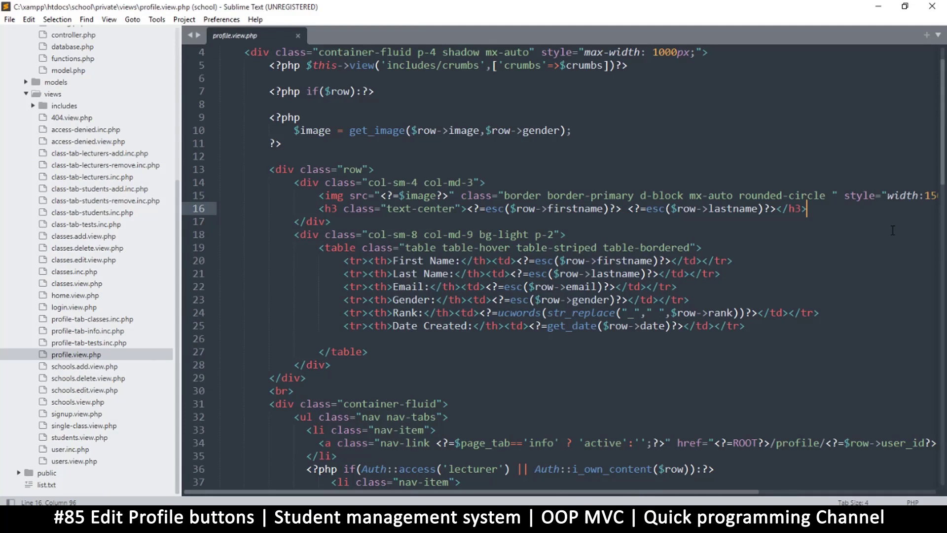
key(enter)
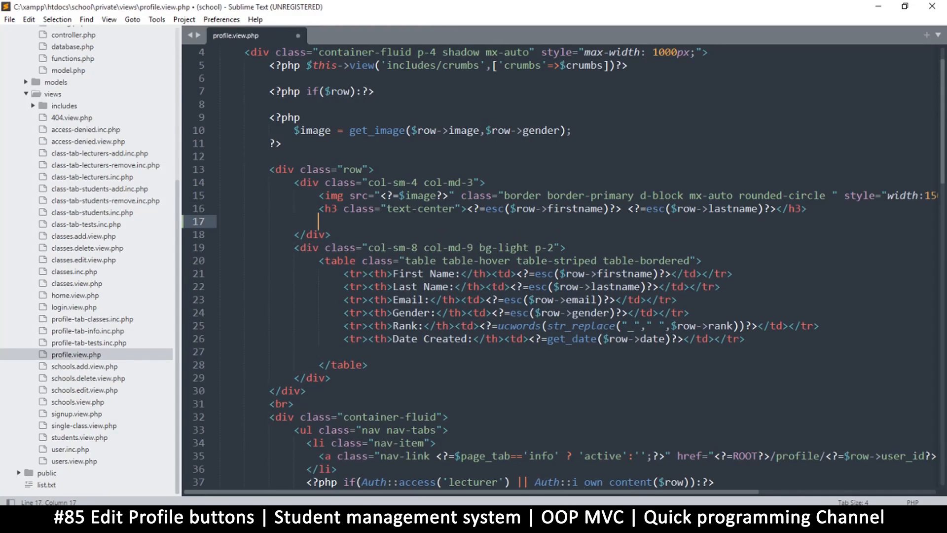
text(<)
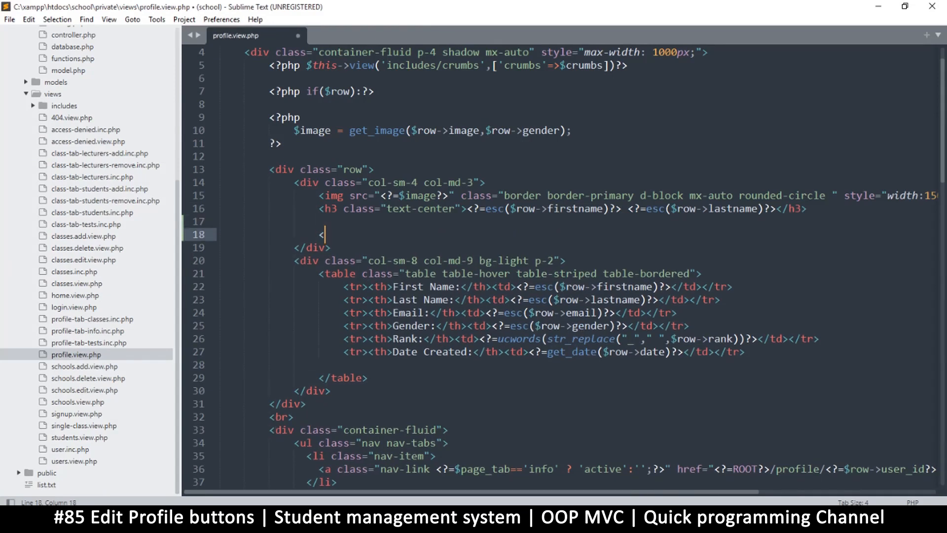
text(in)
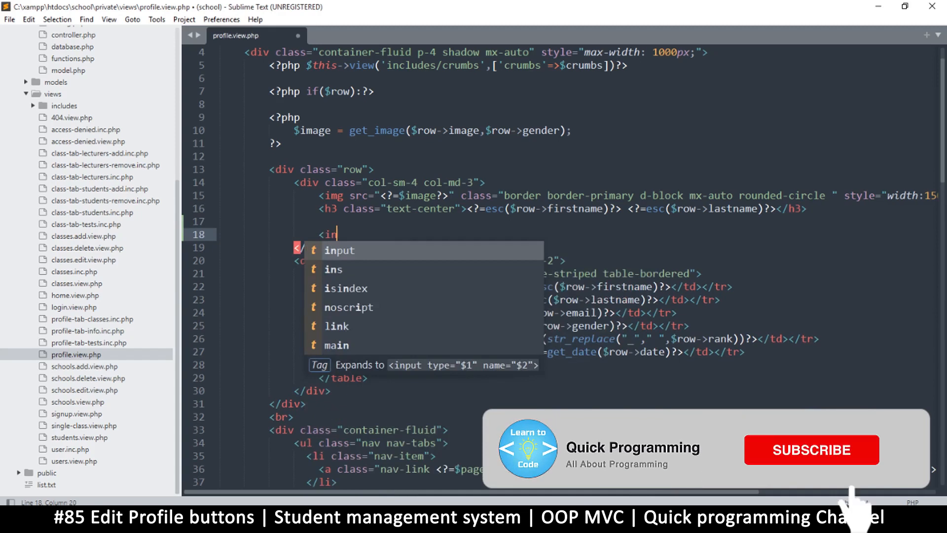
text(button>E</button>)
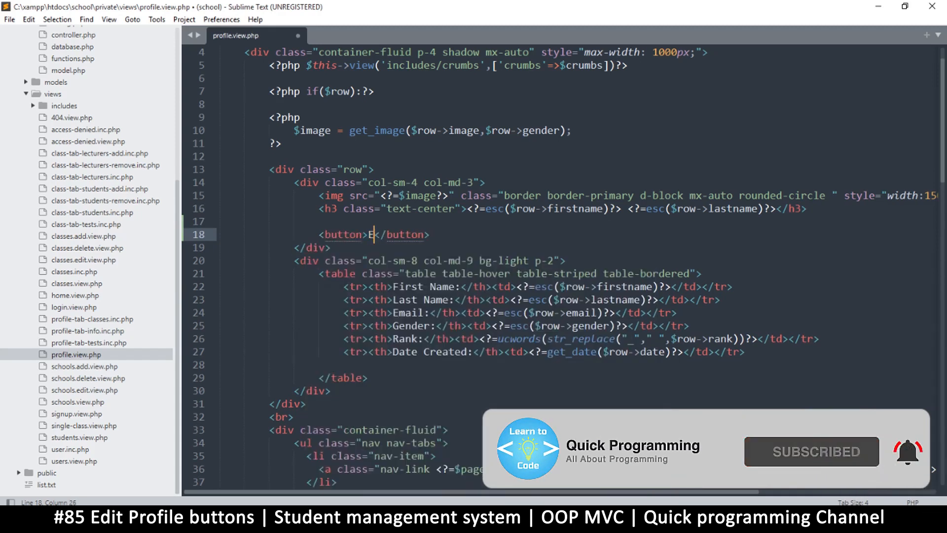
text(dit)
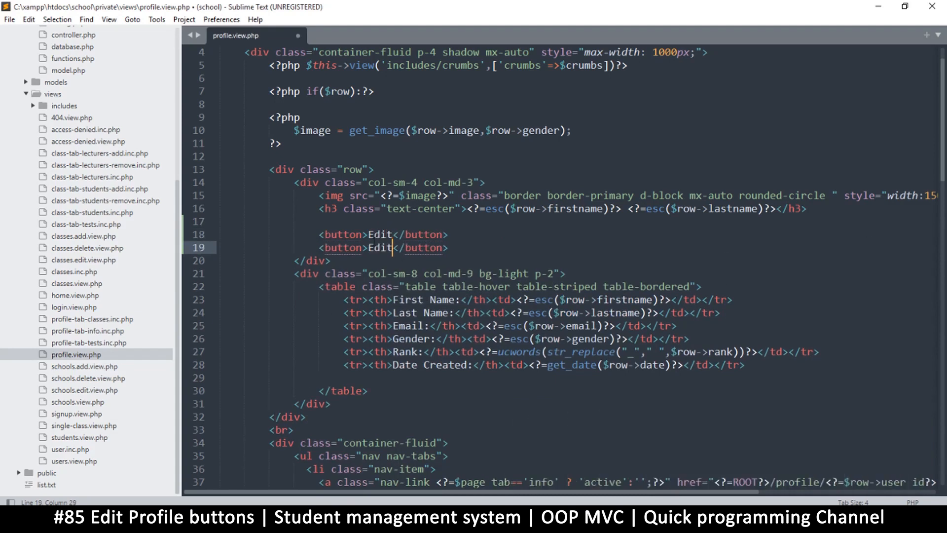
double_click(379, 235)
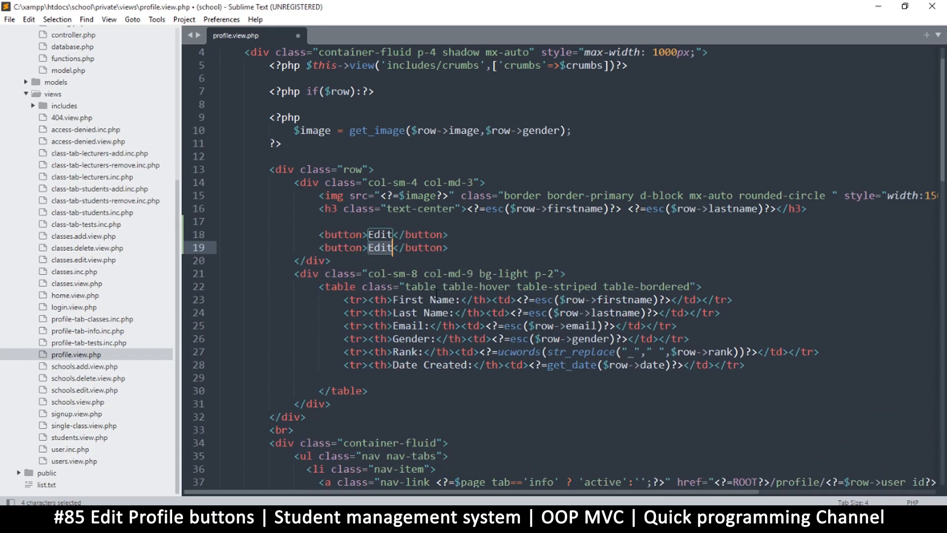
text(Delete)
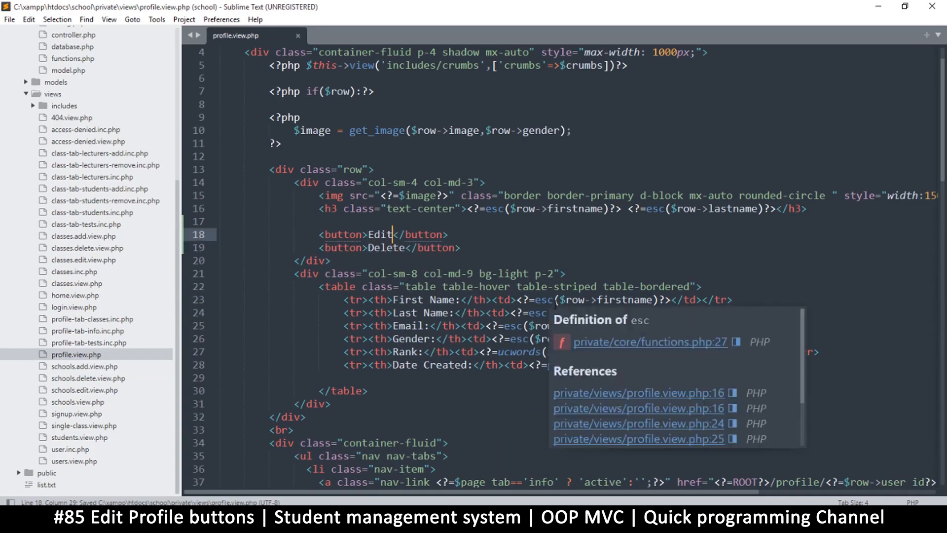
text(Profile)
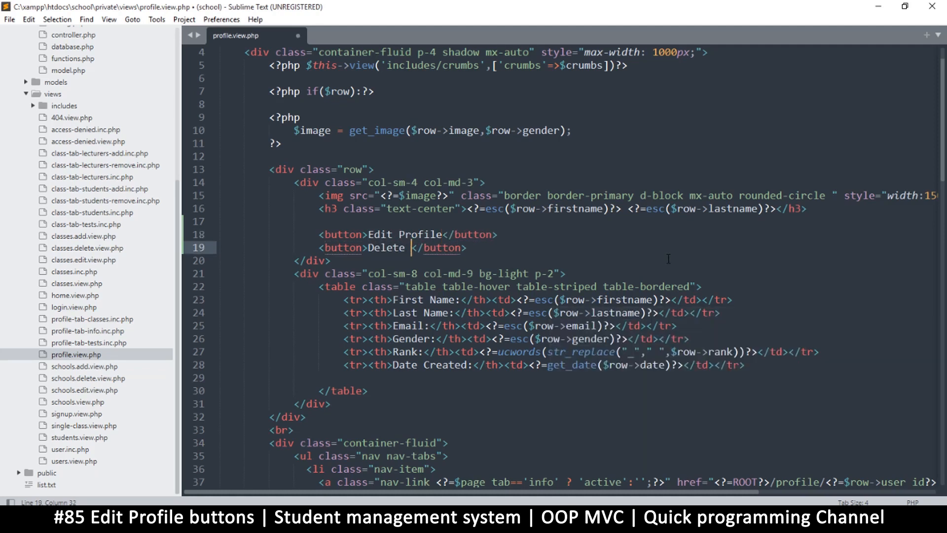
key(ctrl+s)
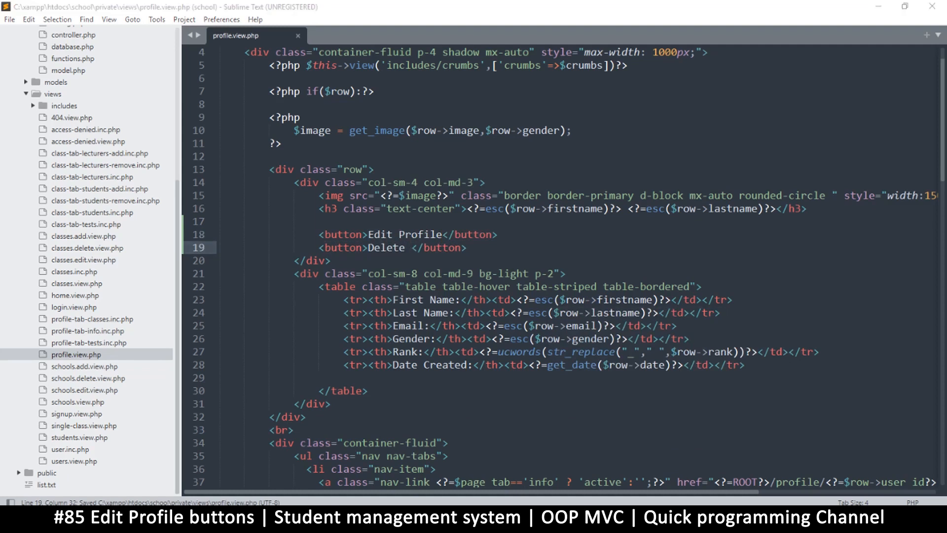
click(58, 38)
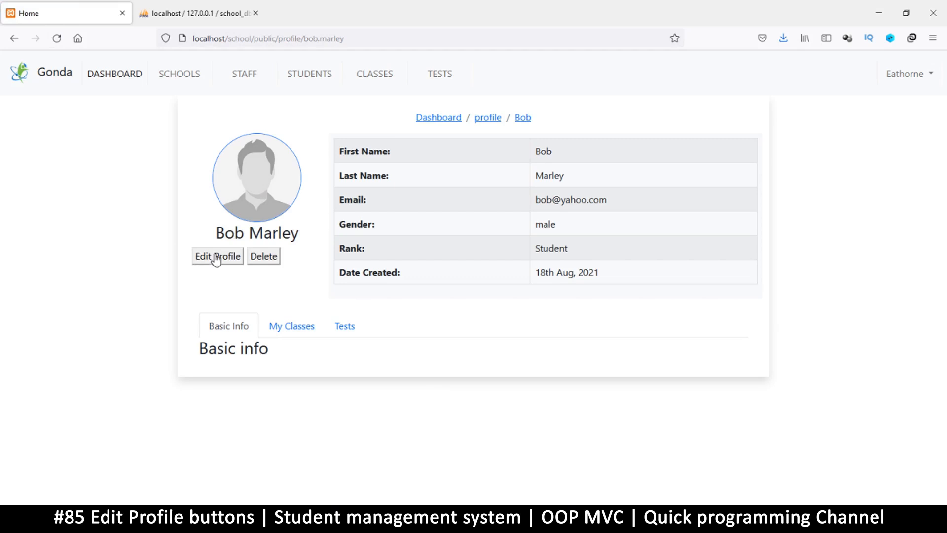
mouse_move(272, 261)
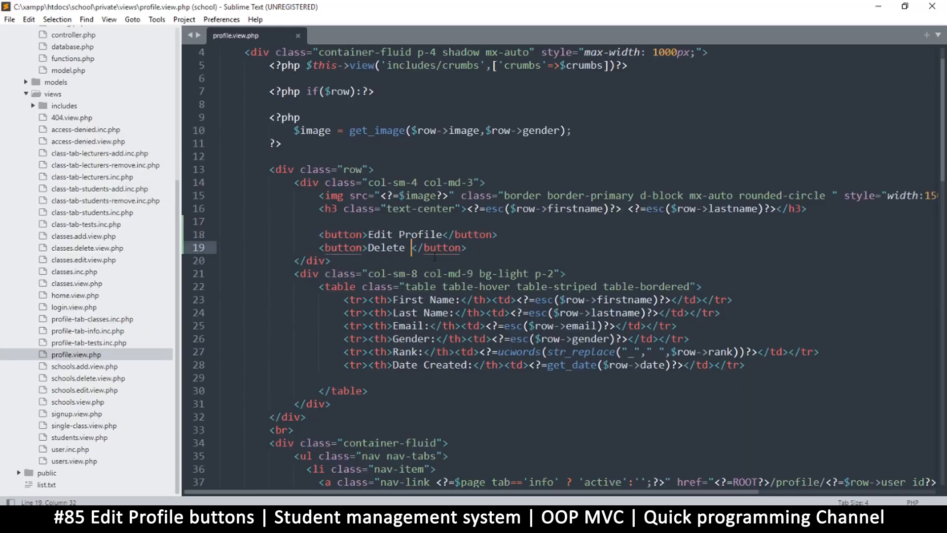
Rename the button 'Delete Profile', add class btn-sm btn btn-danger, and make Edit btn-info.
text(Profile)
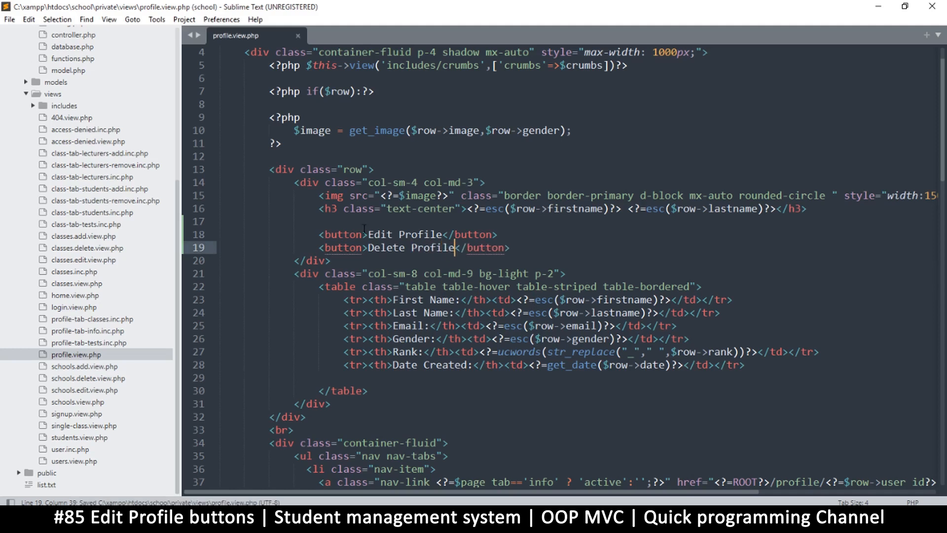
text(class="btn)
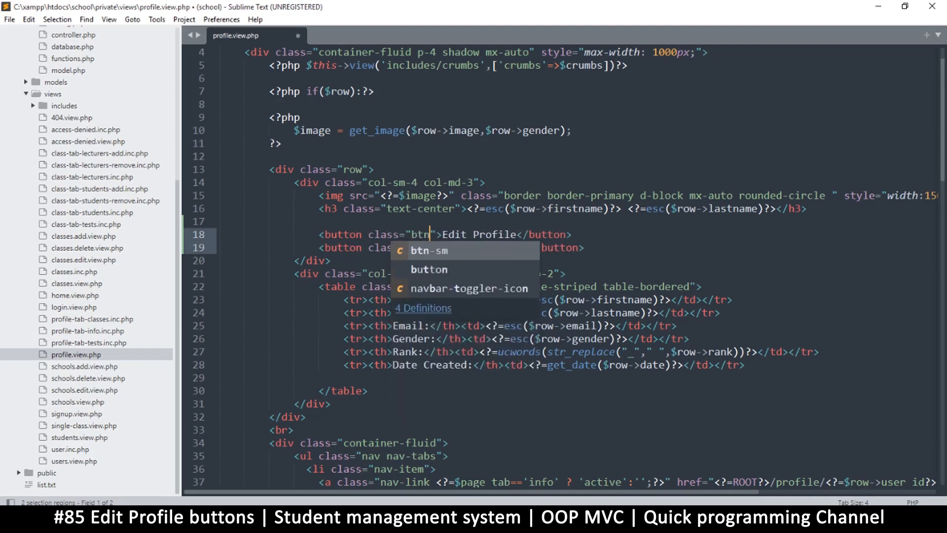
text(-sm btn)
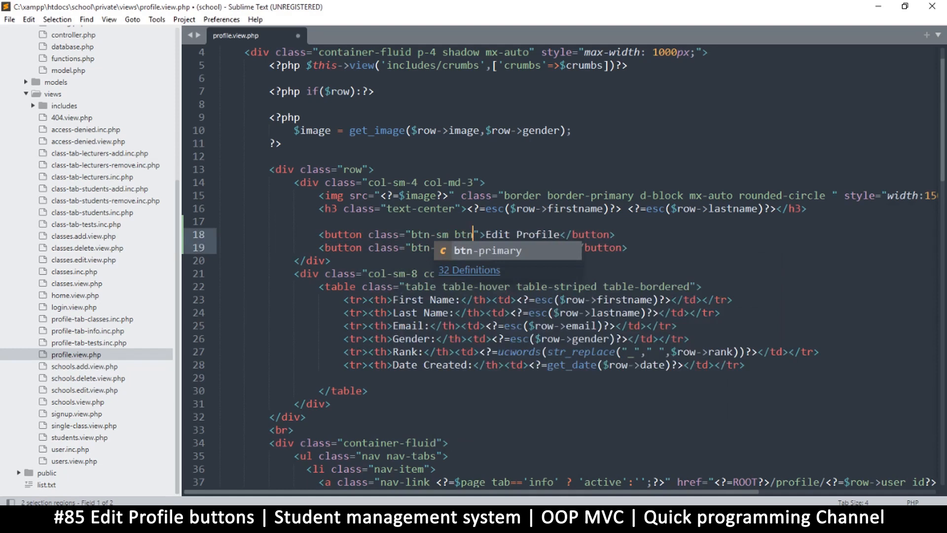
text(btn-danger)
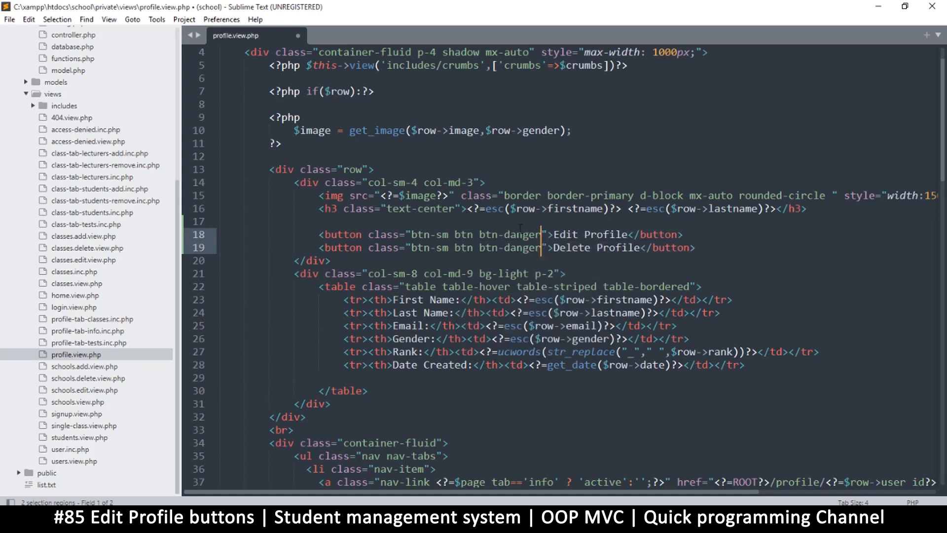
double_click(521, 234)
text(info)
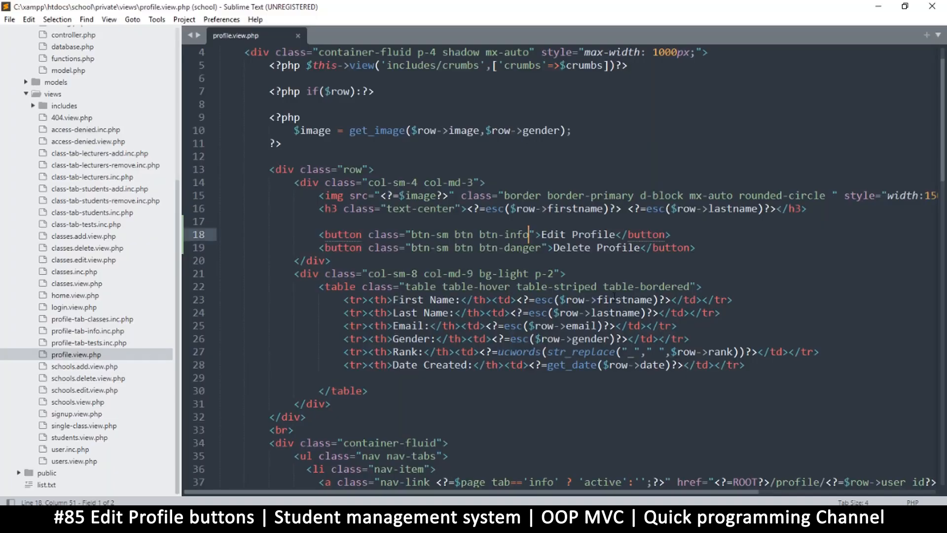
text(success)
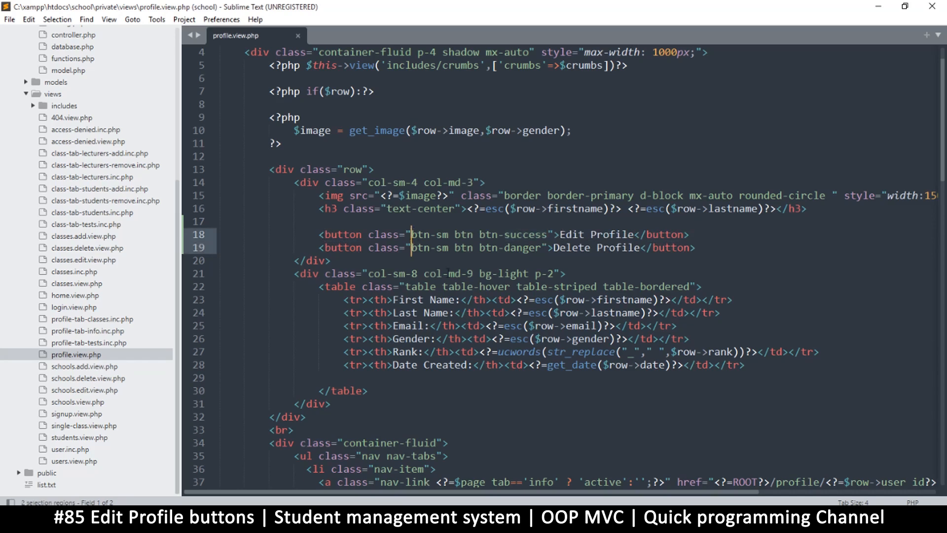
text(mx)
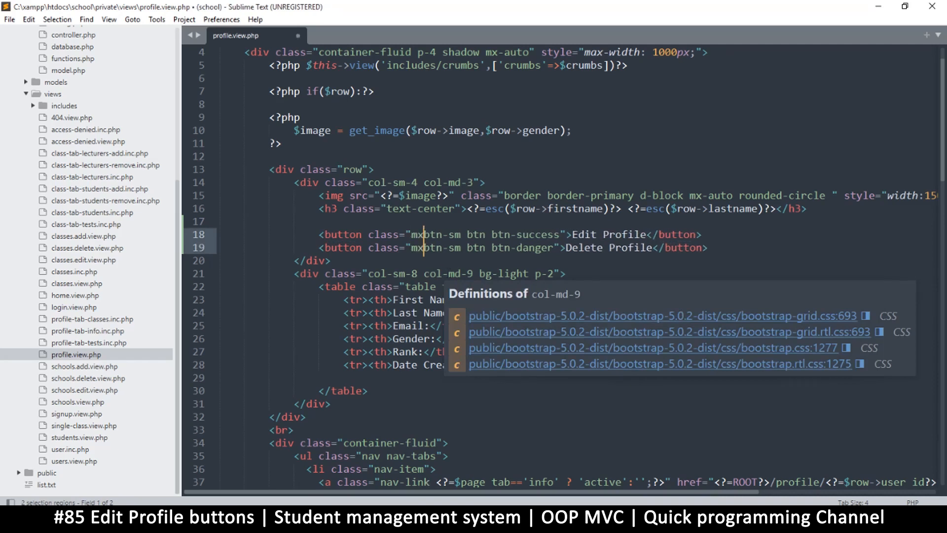
text(-auto)
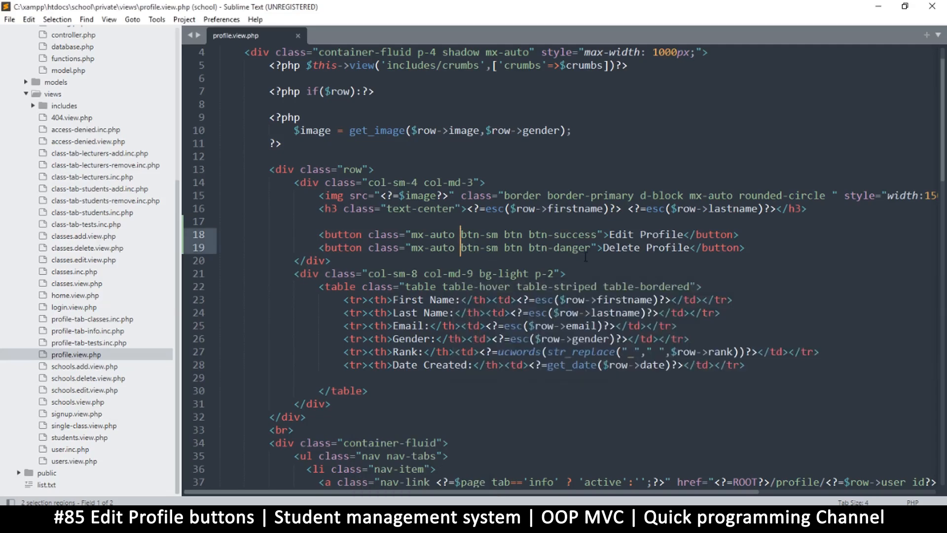
text(d-)
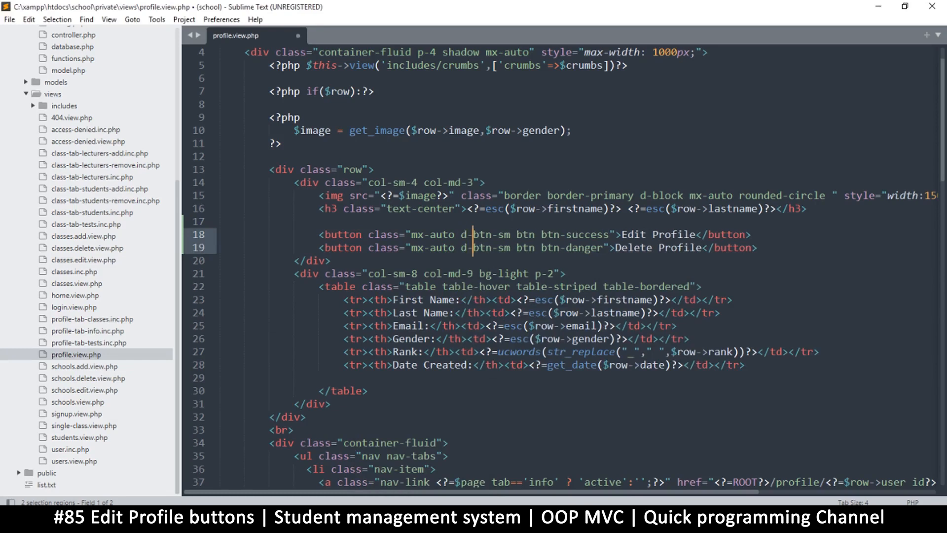
text(inline-)
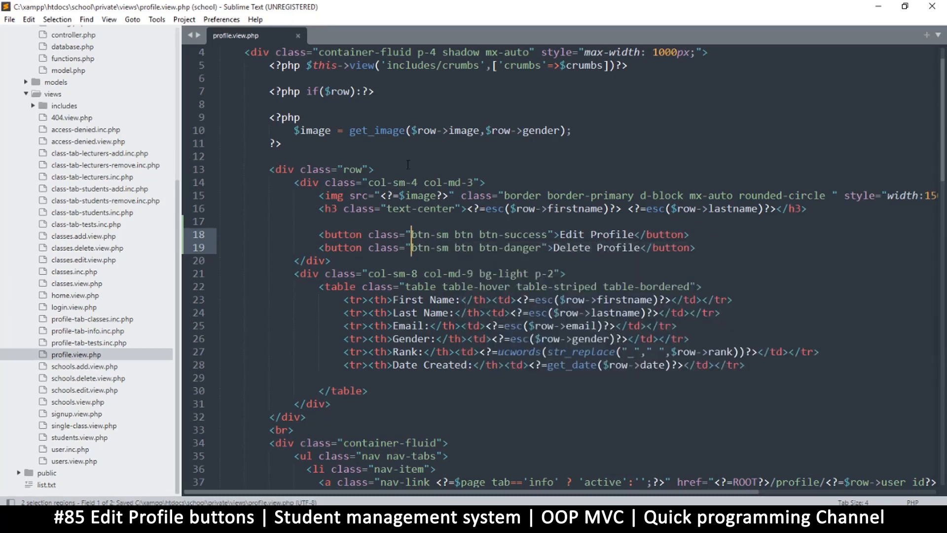
Wrap both button lines in a <div class="text-center"> on line 17 and preview in Firefox.
click(320, 221)
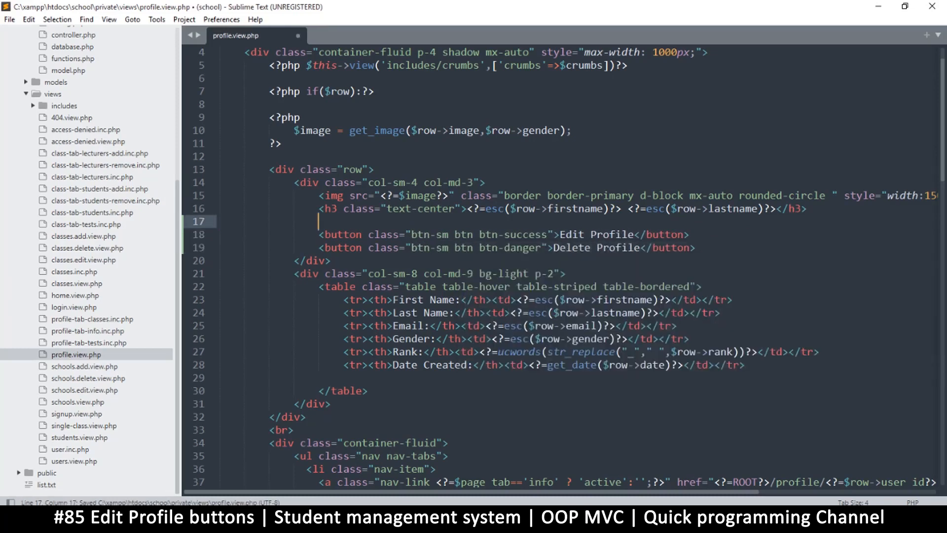
text(<div></div>)
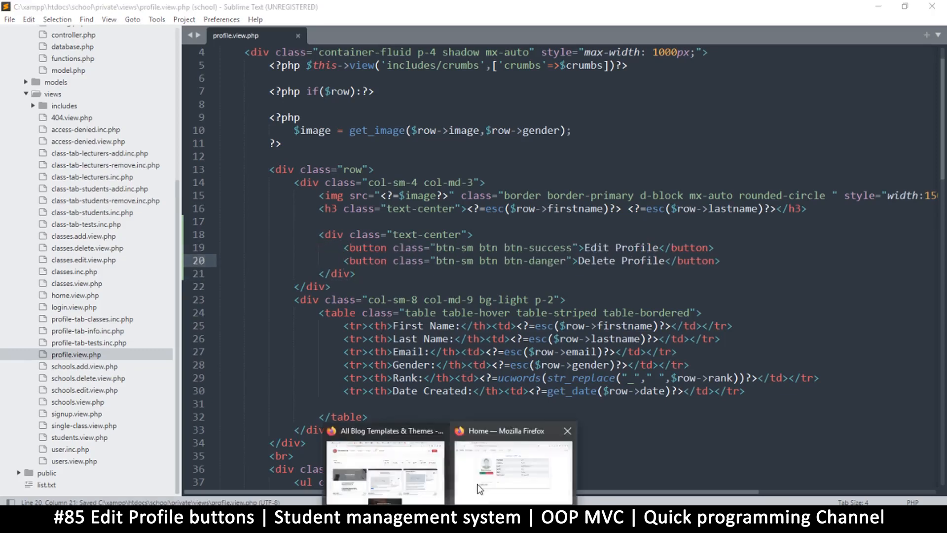
click(512, 471)
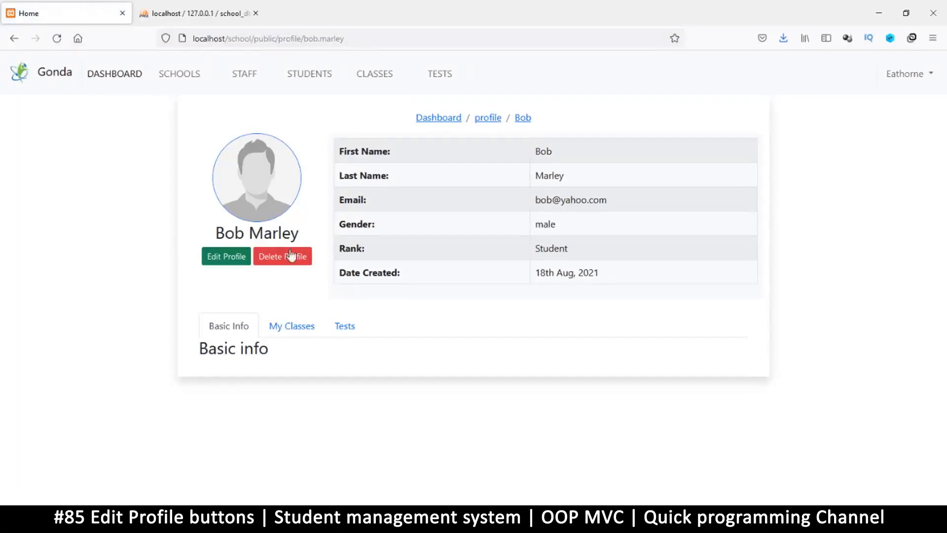
mouse_move(226, 256)
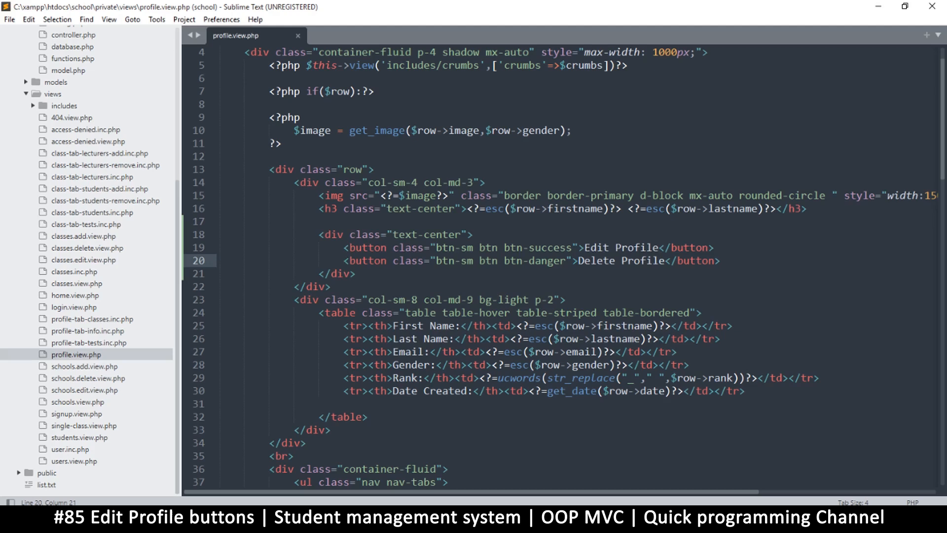
Add a <br> line break above the buttons and save.
click(319, 221)
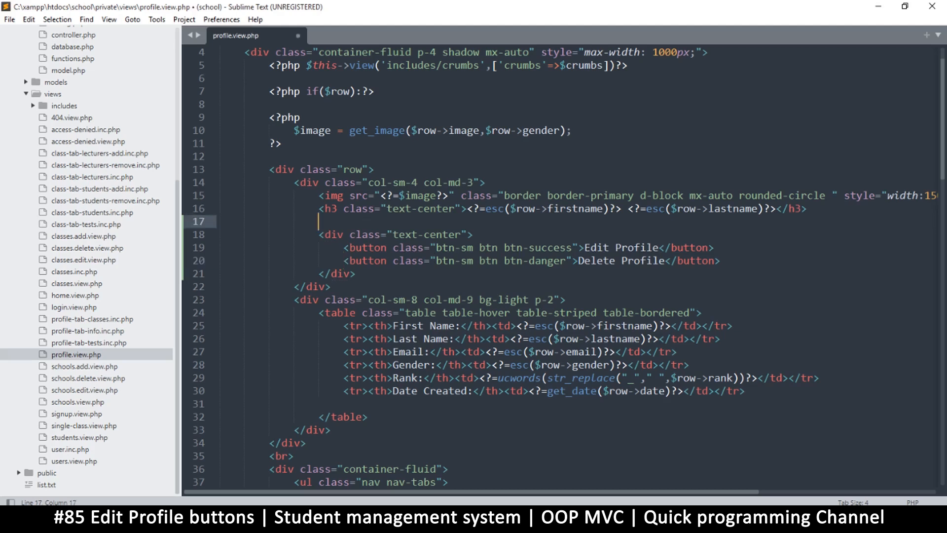
text(<br>)
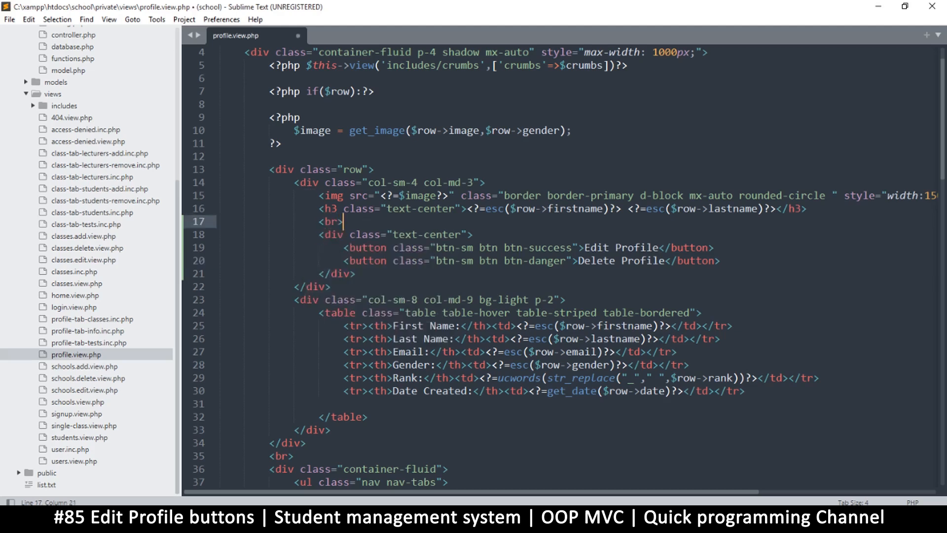
key(ctrl+s)
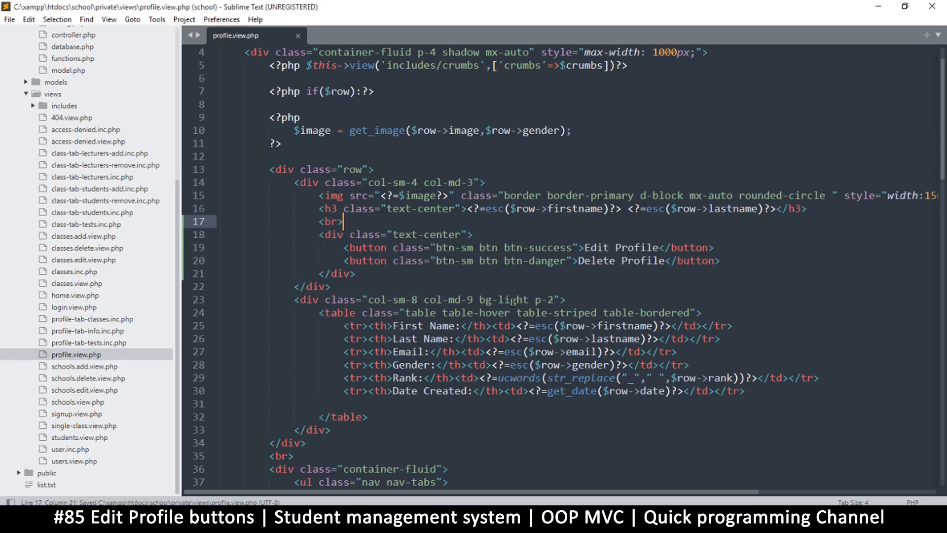
scroll(down, 3)
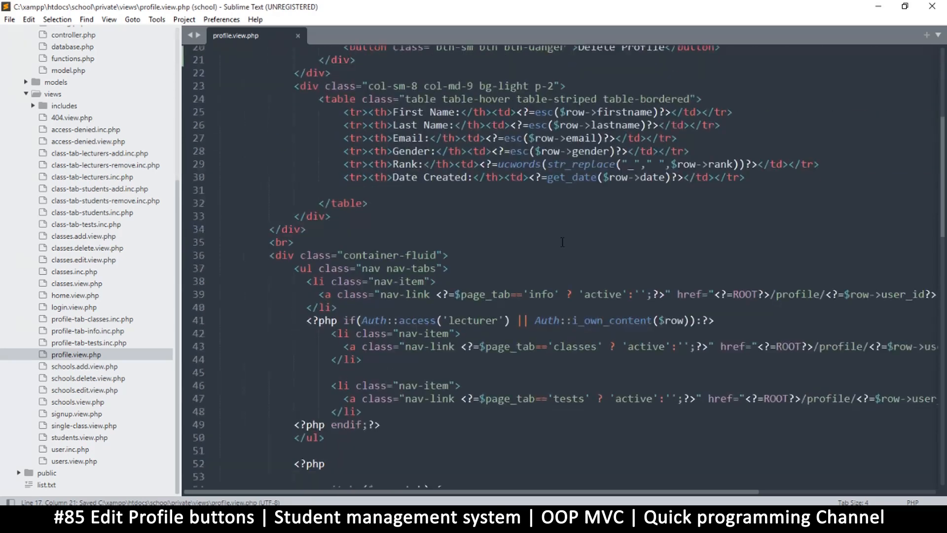
scroll(down, 3)
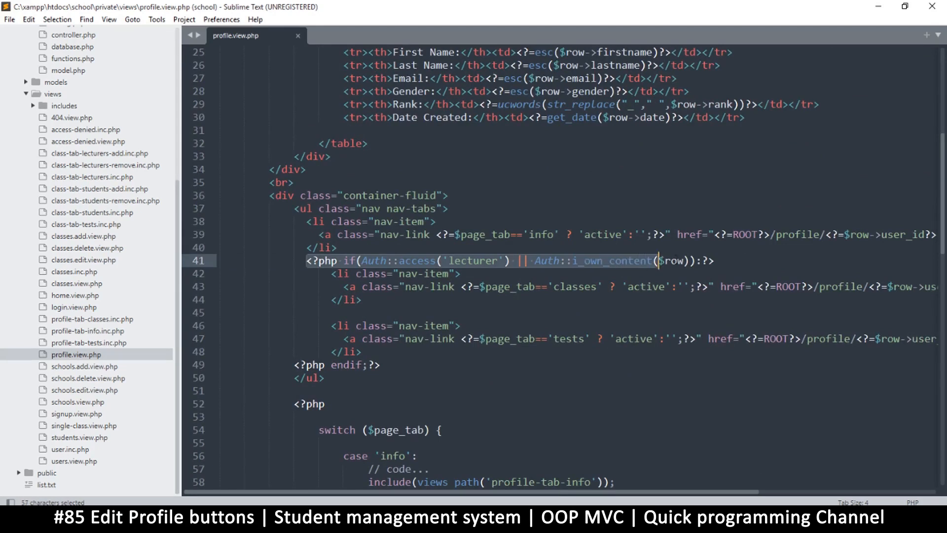
scroll(up, 3)
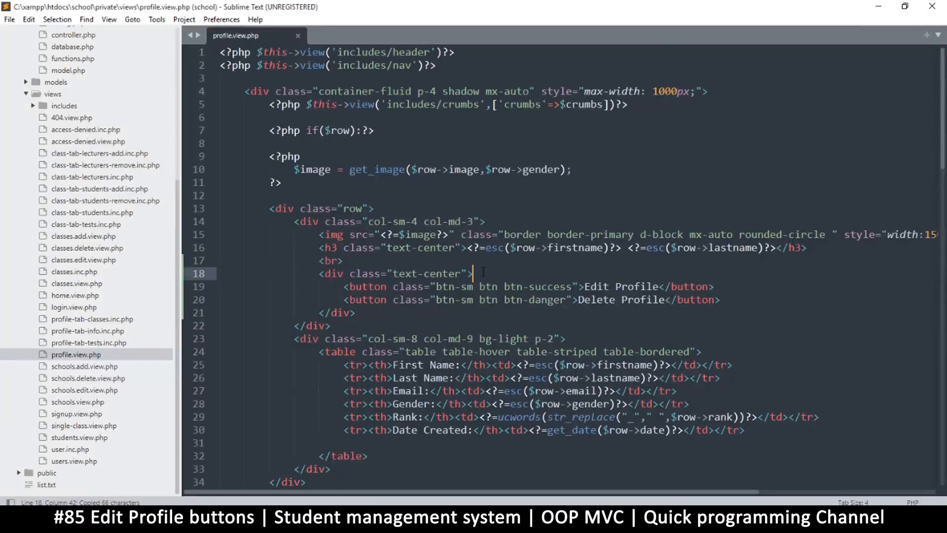
Wrap the buttons in a reception-or-owner PHP if check and relabel them Edit and Delete.
click(344, 260)
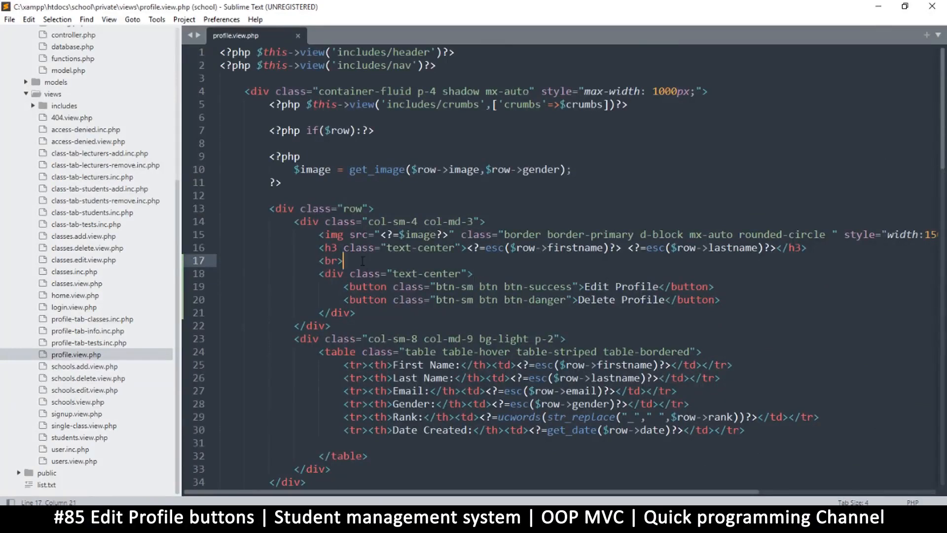
text(<?php if(Auth::access('lecturer') || Auth::i_own_content($row)):?>)
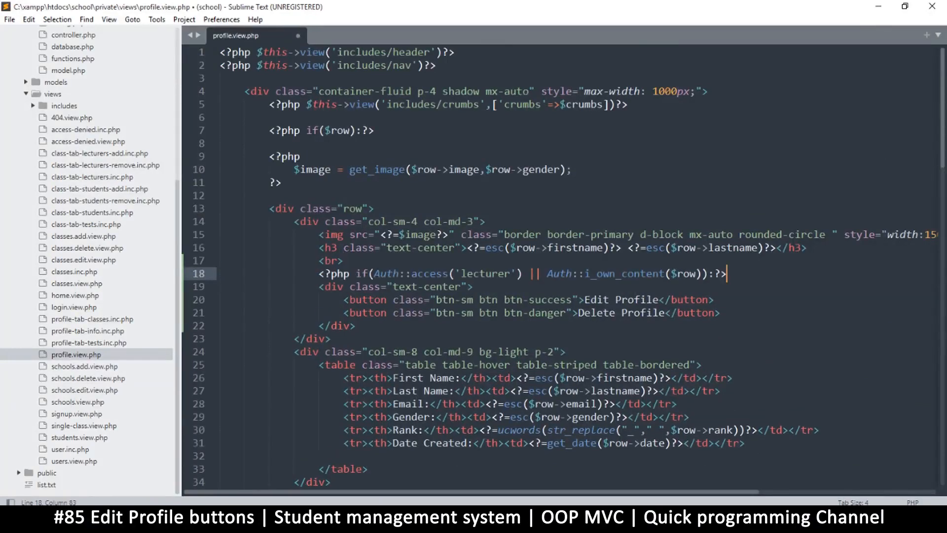
scroll(down, 3)
text(<?php endif;?>)
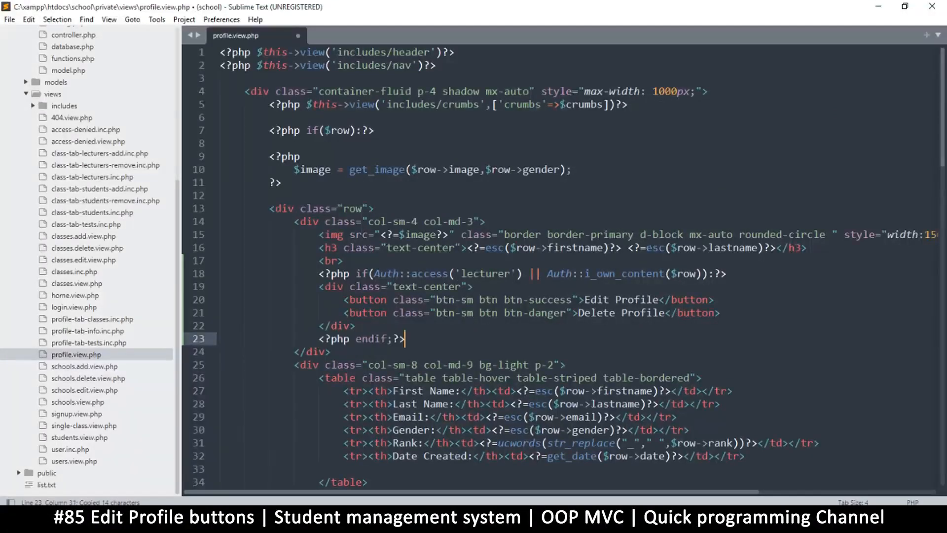
key(ctrl+s)
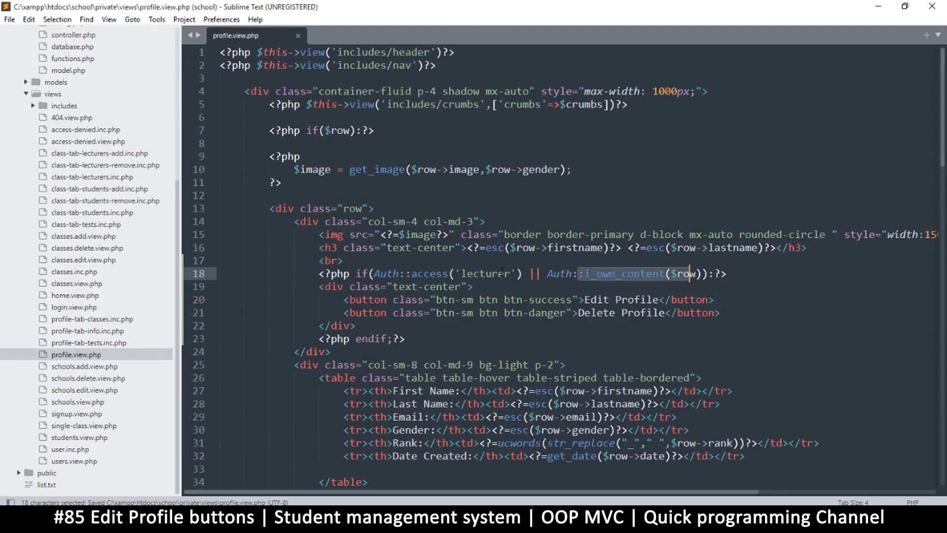
double_click(484, 272)
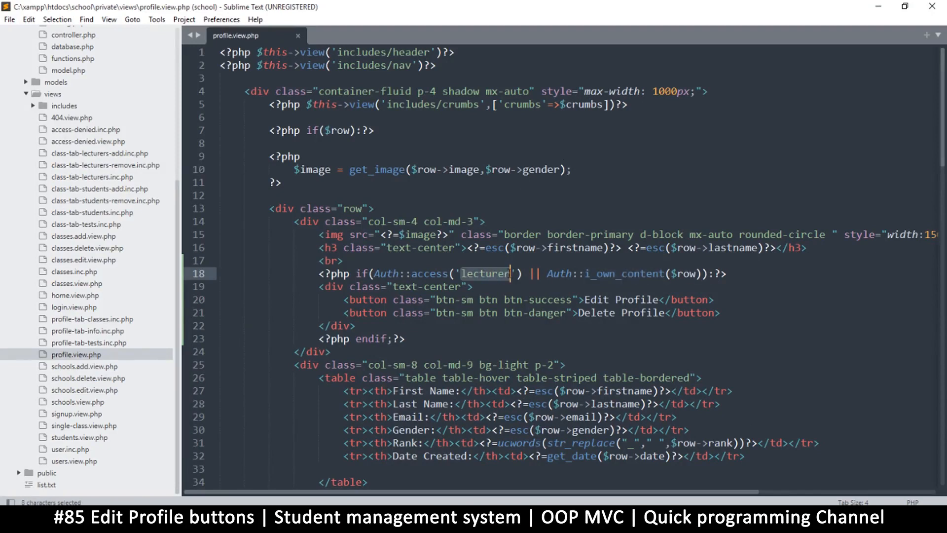
key(ctrl+s)
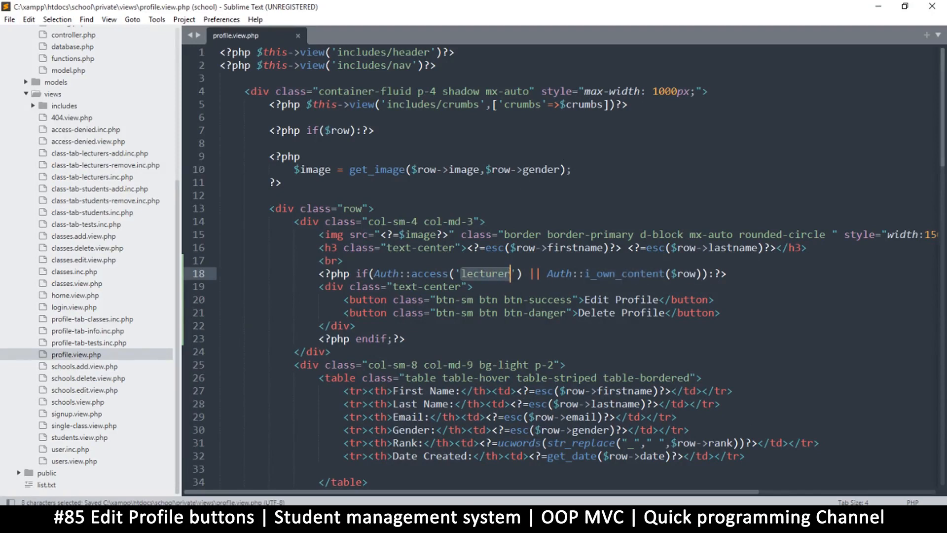
text(reception)
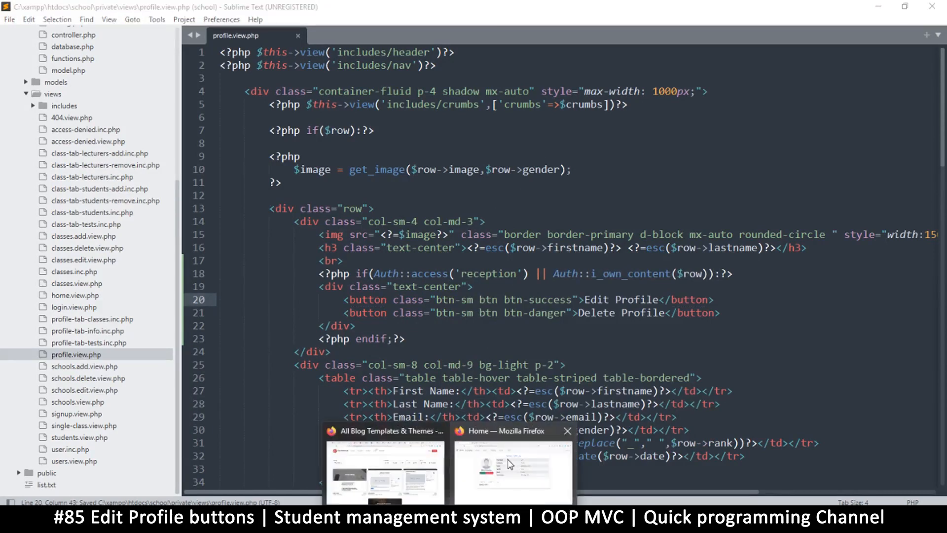
click(511, 471)
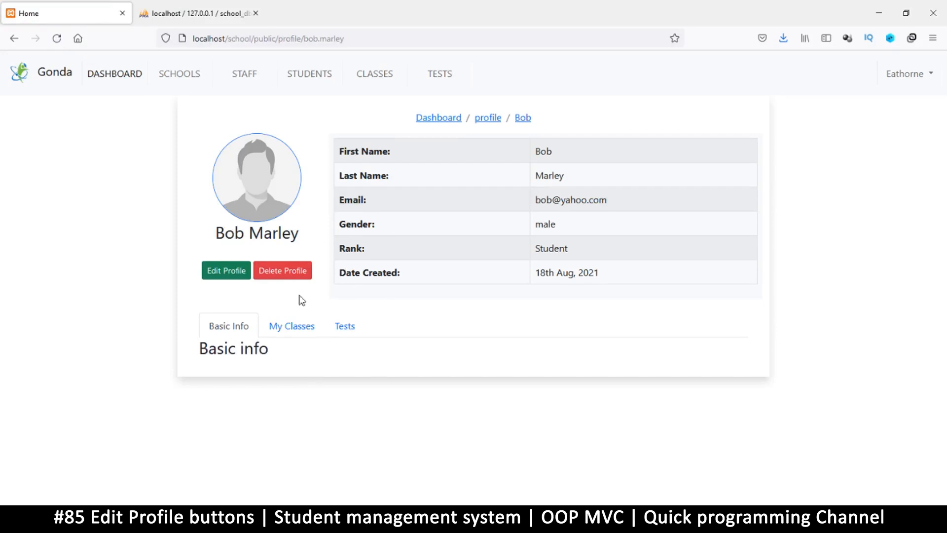
mouse_move(425, 489)
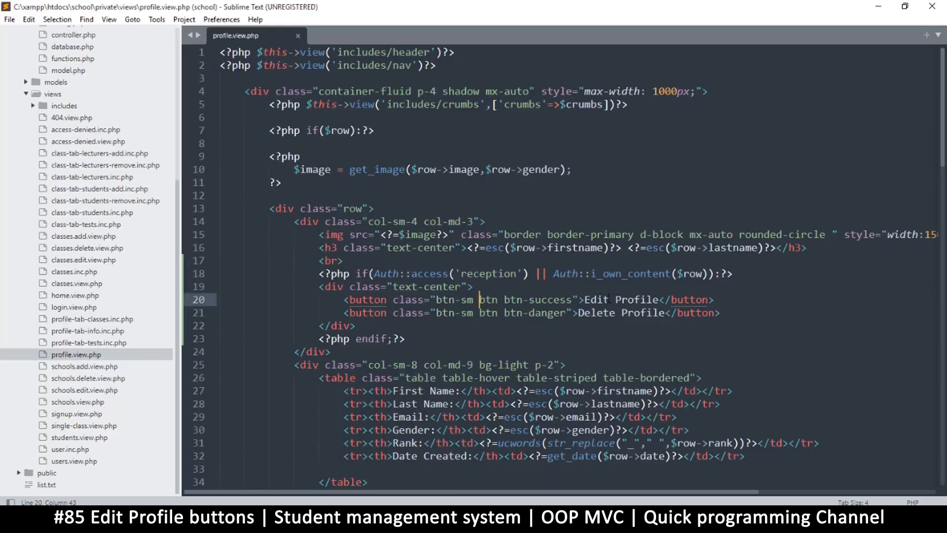
double_click(635, 300)
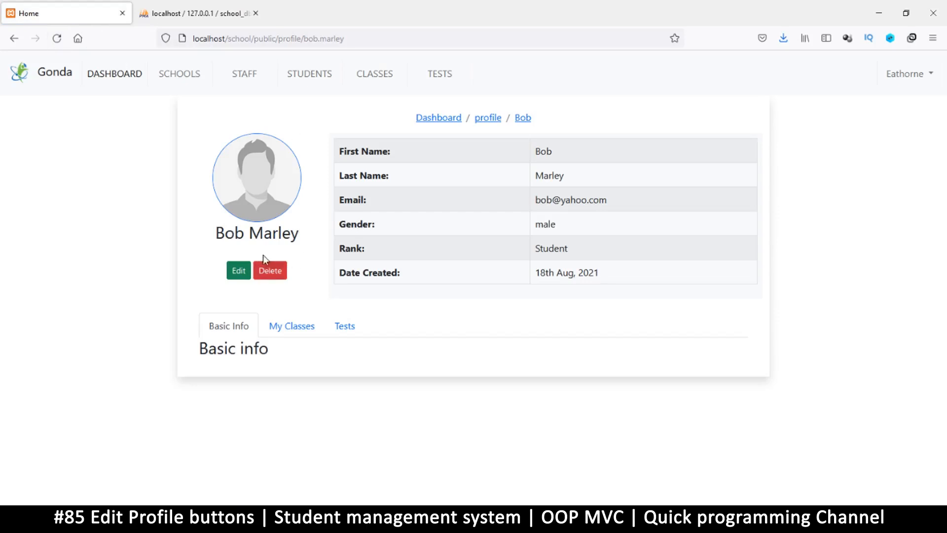
mouse_move(390, 261)
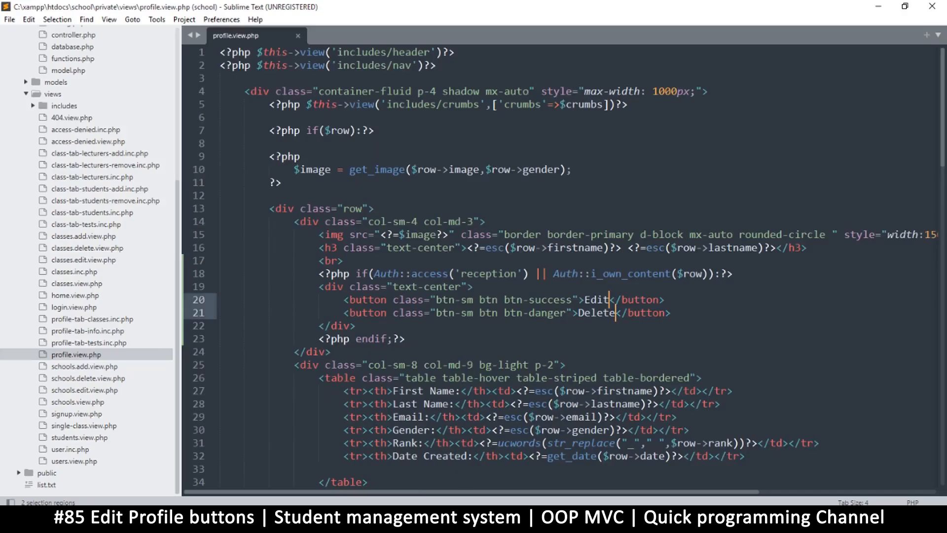
Put the Edit button inside an <a> link copied from the My Classes address.
scroll(down, 3)
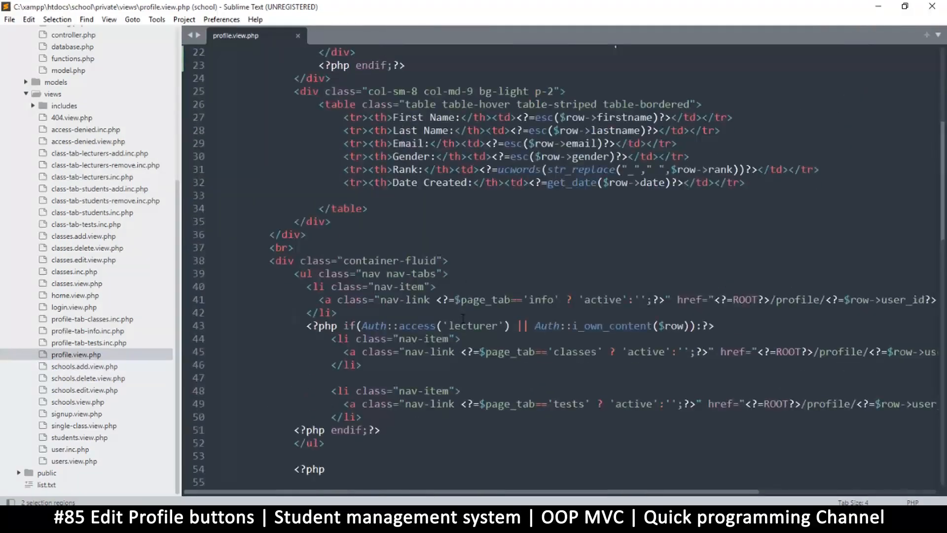
scroll(down, 3)
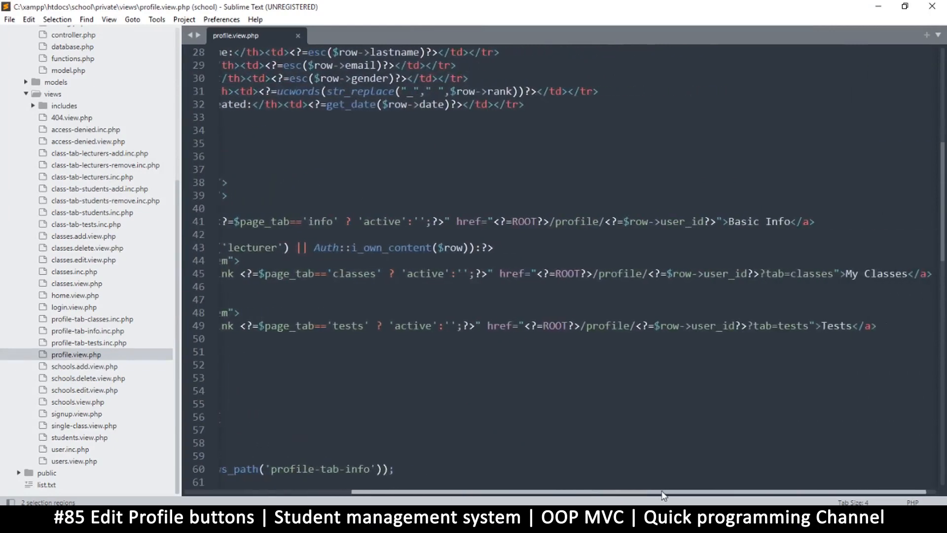
scroll(left, 3)
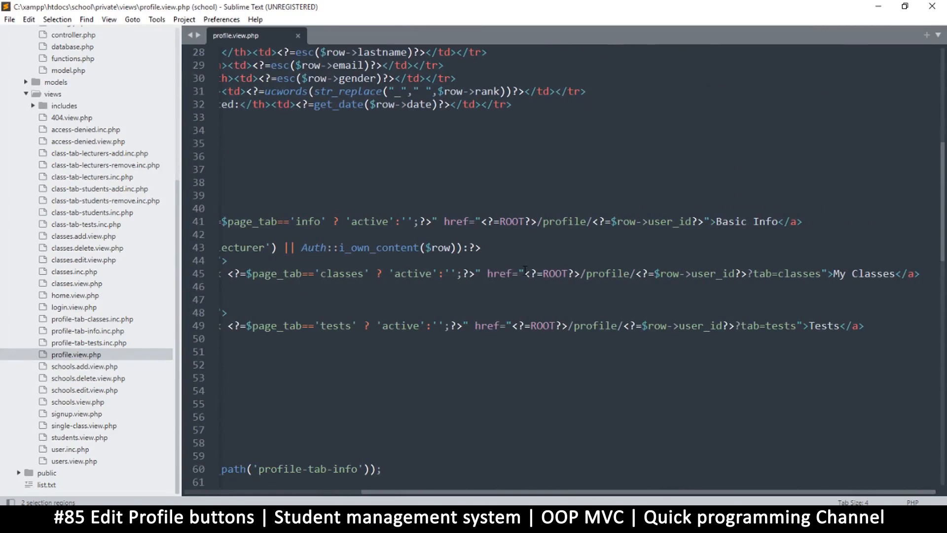
click(489, 273)
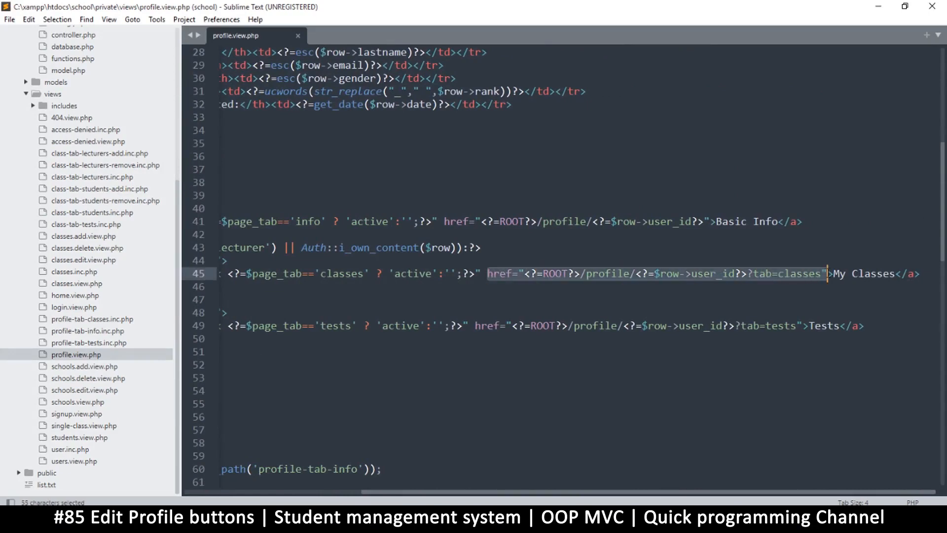
key(ctrl+c)
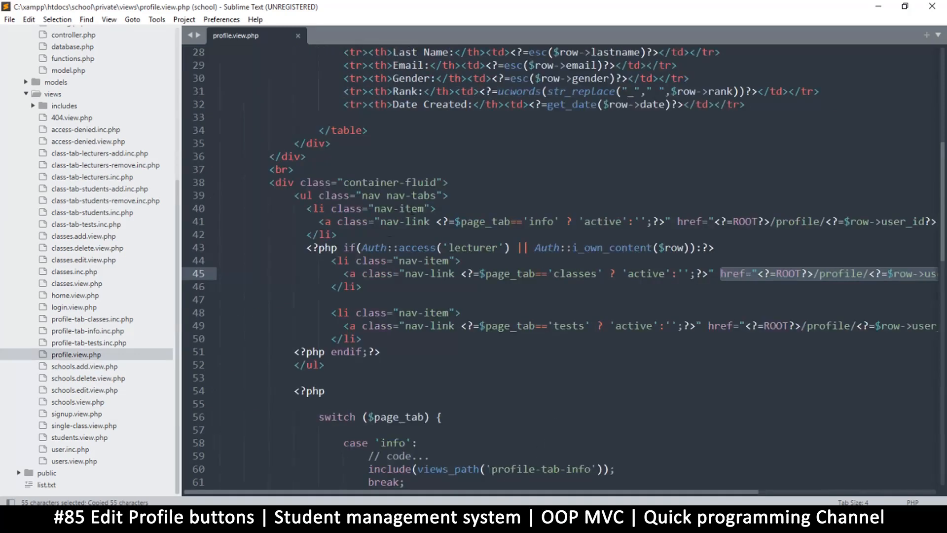
scroll(up, 3)
text(<a href=""></a>)
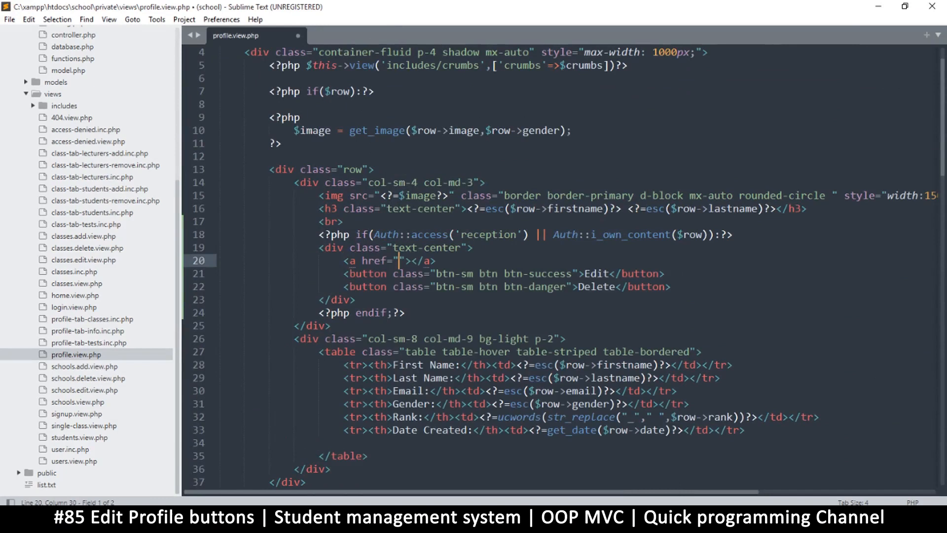
double_click(380, 261)
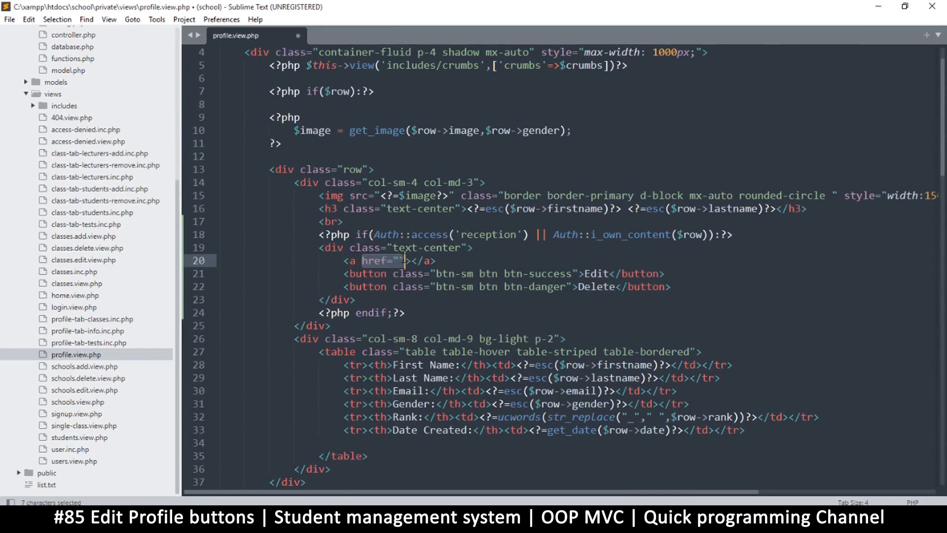
text(<?=ROOT?>/profile/<?=$row->user_id?>?tab=classes)
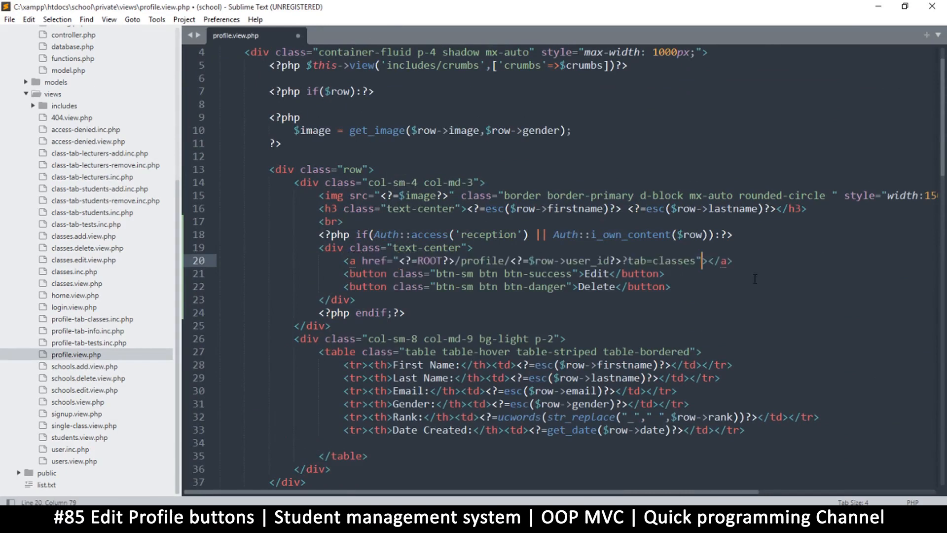
key(ctrl+s)
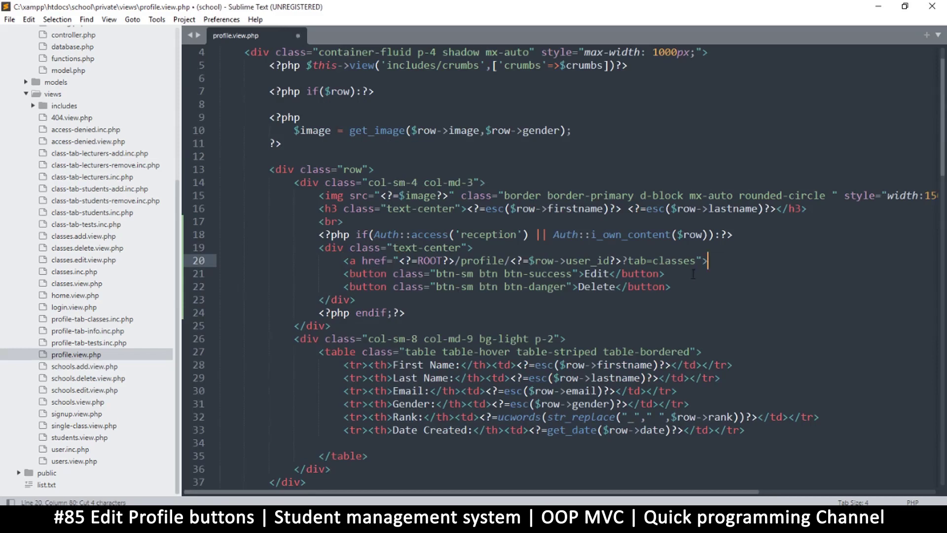
text(</a>)
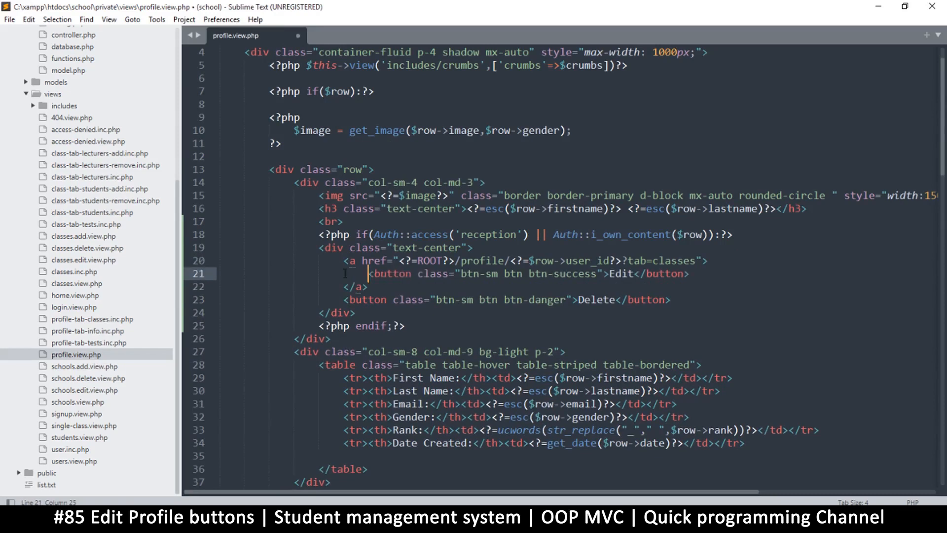
key(ctrl+s)
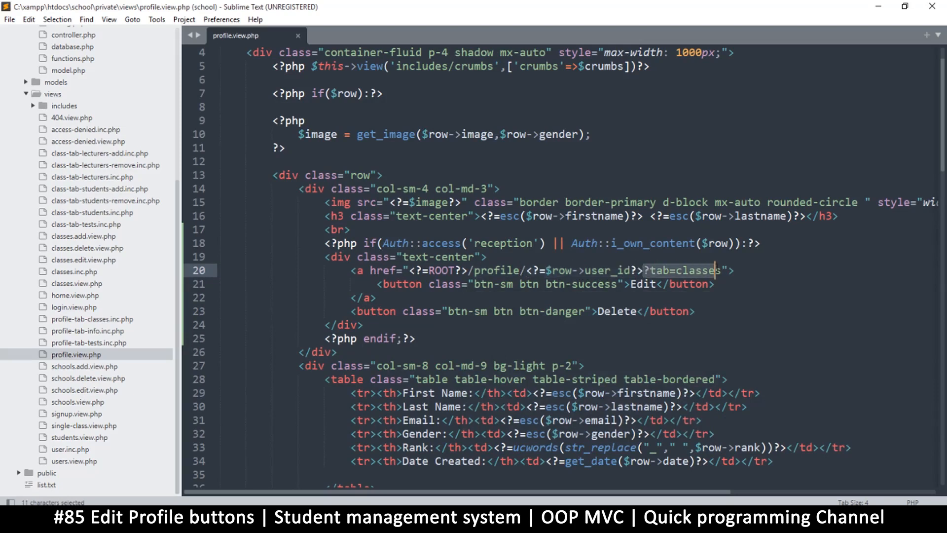
Point the links to ROOT/profile/edit/user_id and ROOT/profile/delete/user_id, wrapping Delete too, and save.
key(Backspace)
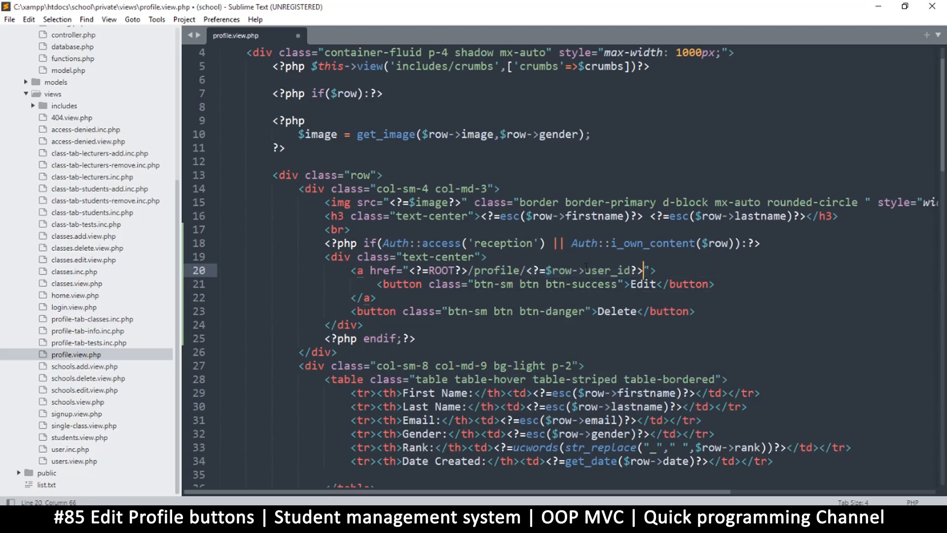
key(ctrl+s)
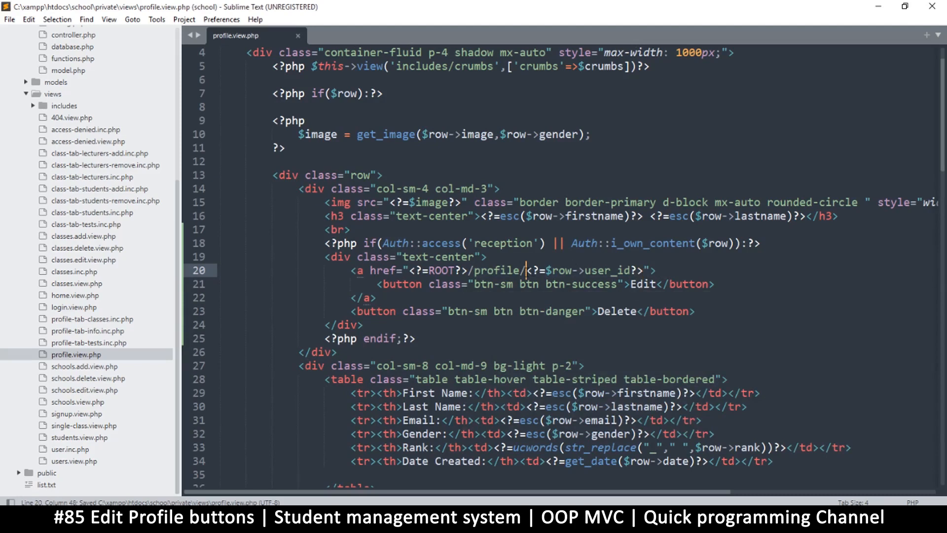
text(edit)
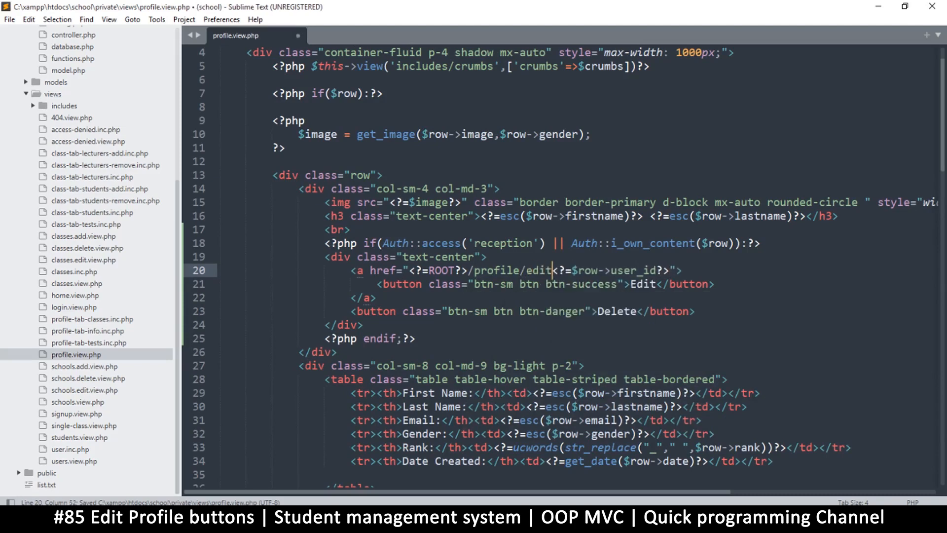
text(/)
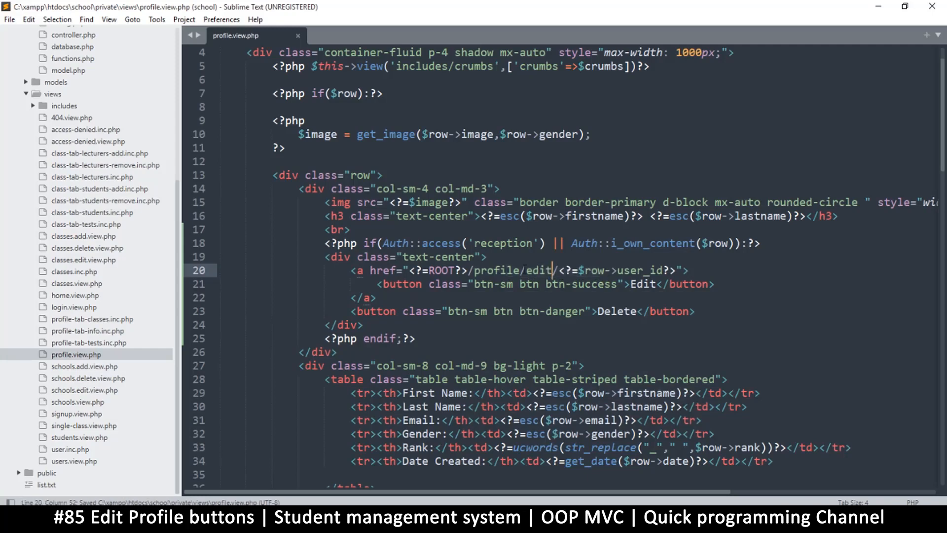
double_click(538, 270)
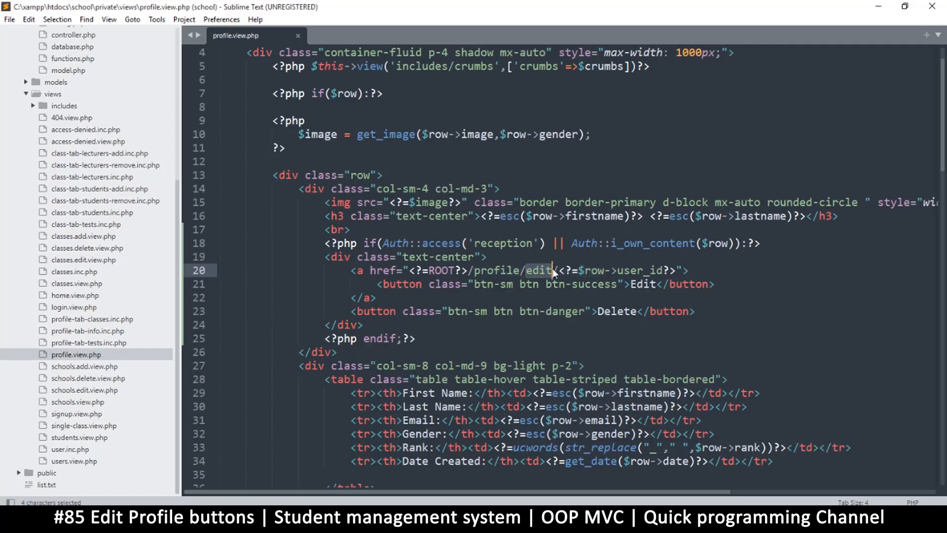
key(ctrl+s)
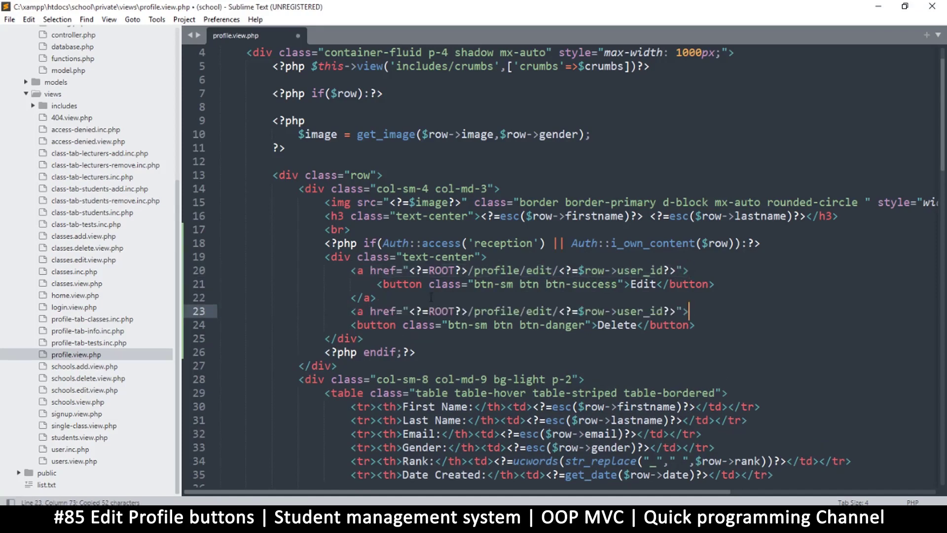
double_click(539, 312)
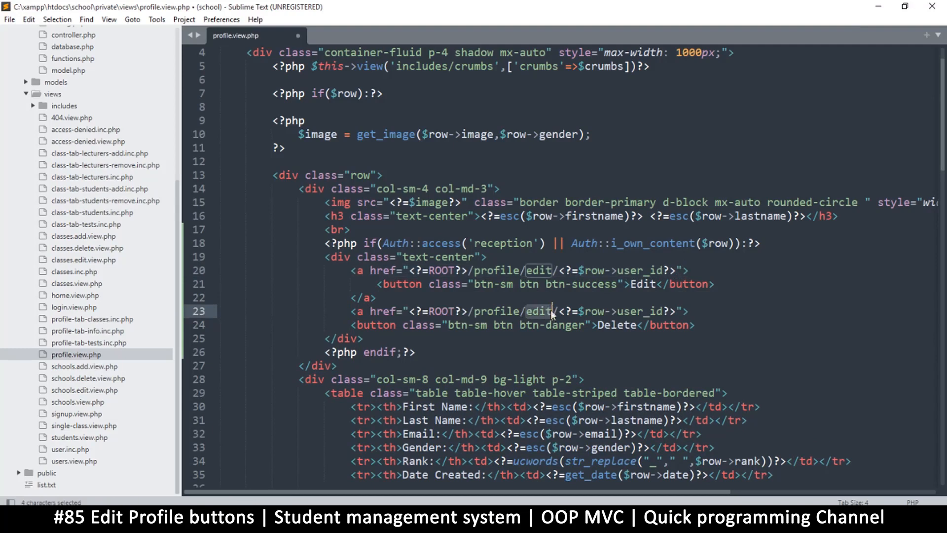
text(delete)
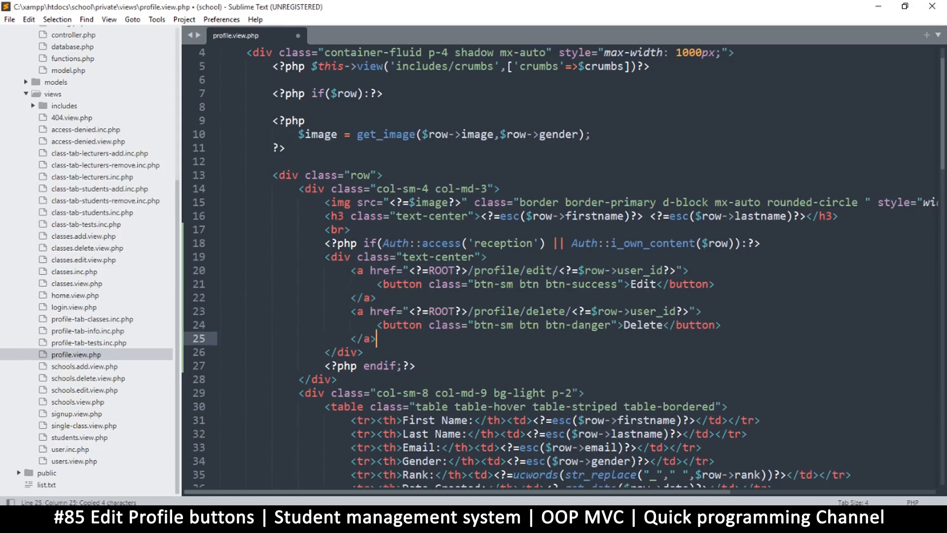
key(ctrl+s)
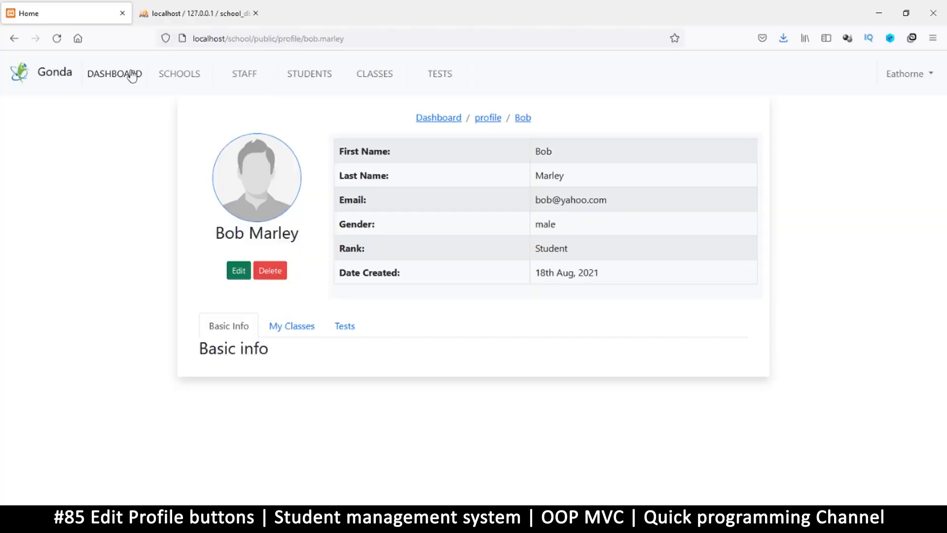
mouse_move(238, 269)
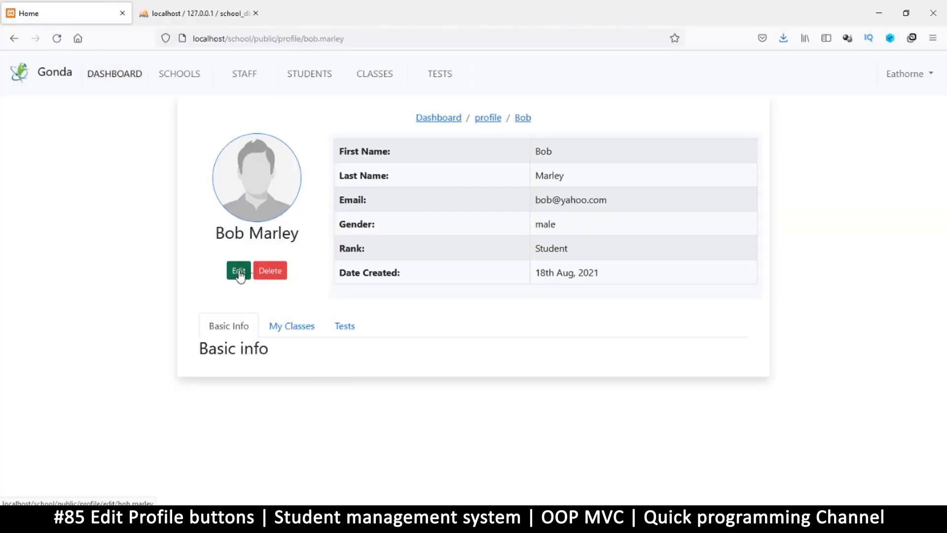
click(237, 270)
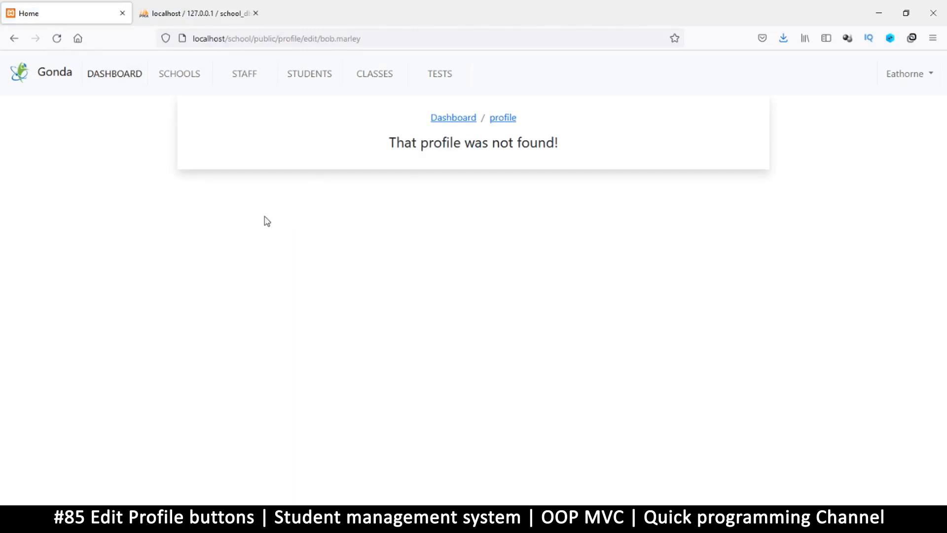
mouse_move(14, 38)
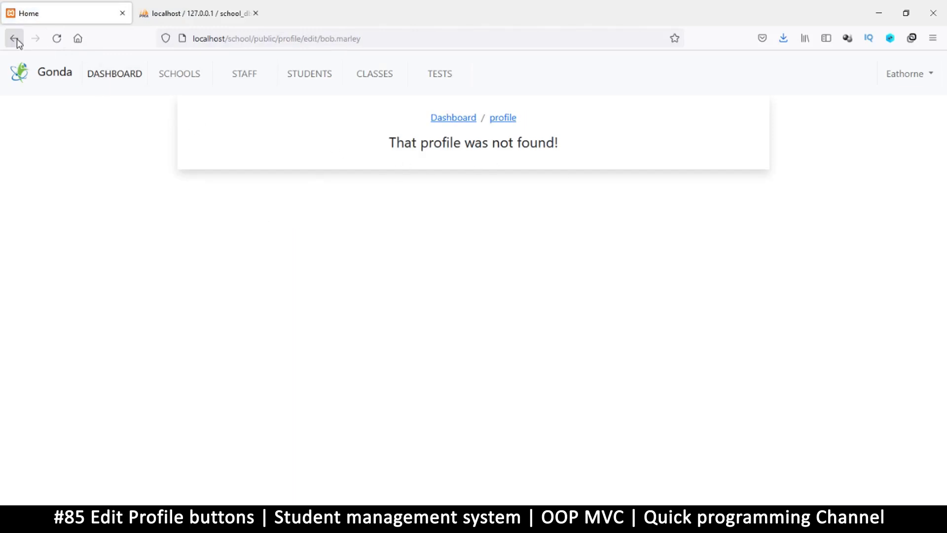
click(14, 38)
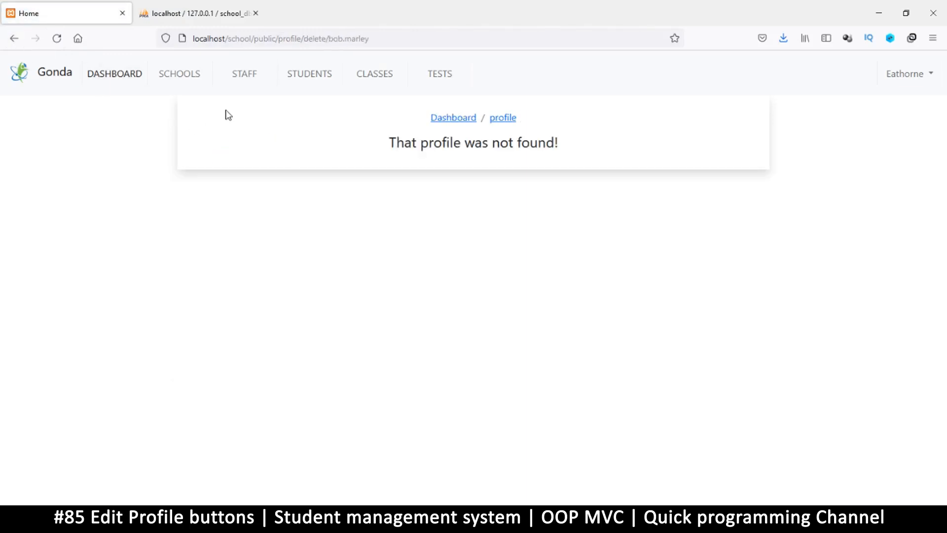
click(15, 38)
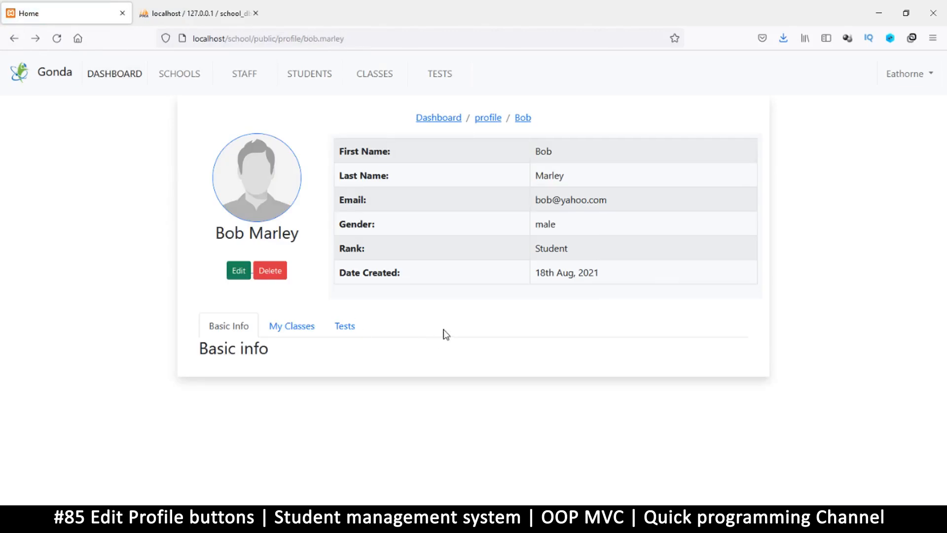
mouse_move(332, 252)
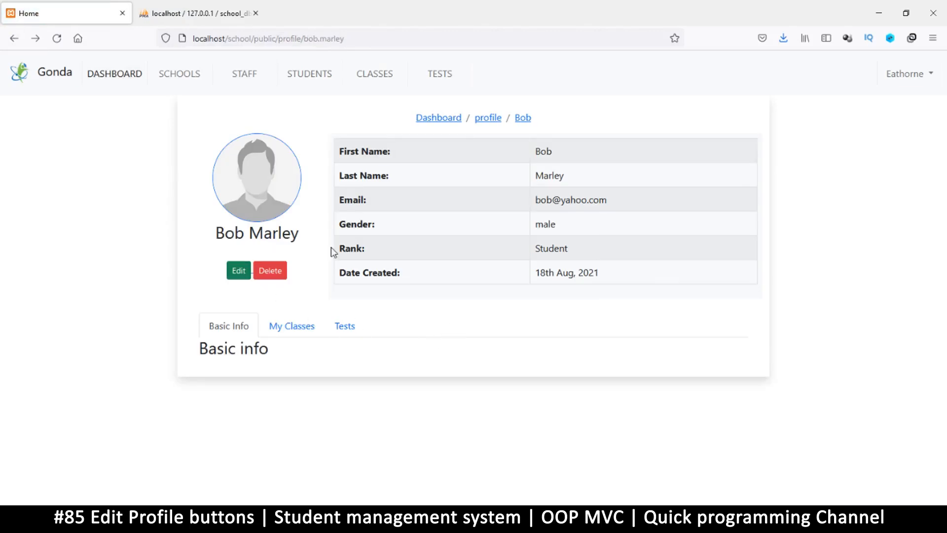
mouse_move(269, 285)
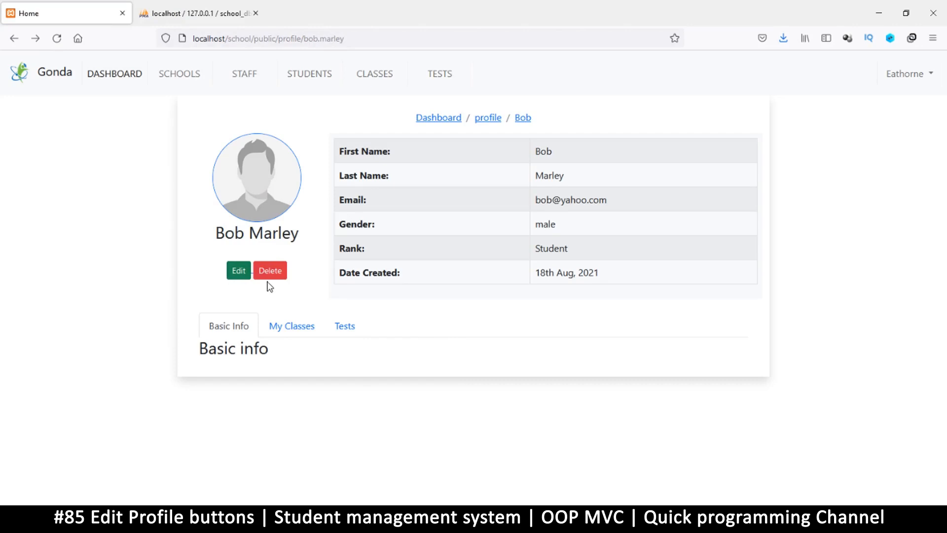
mouse_move(533, 231)
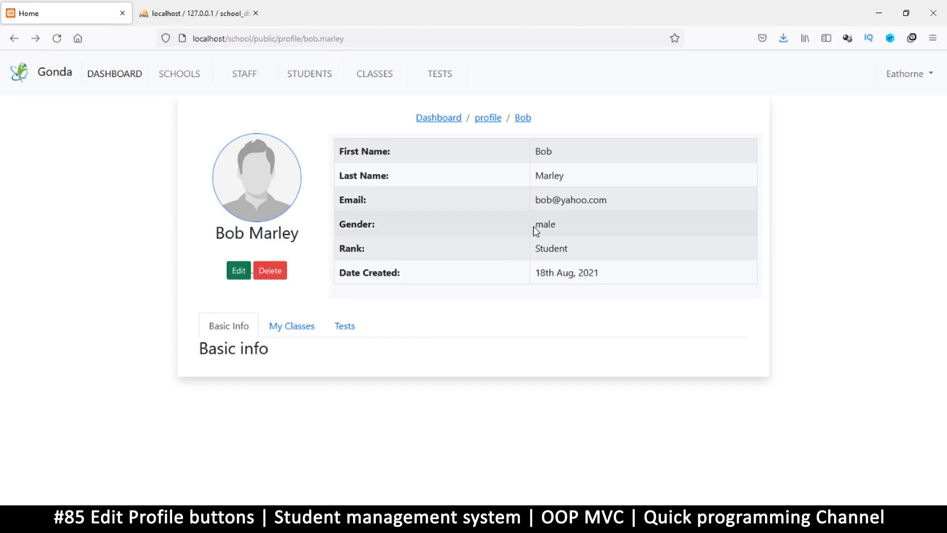
mouse_move(479, 443)
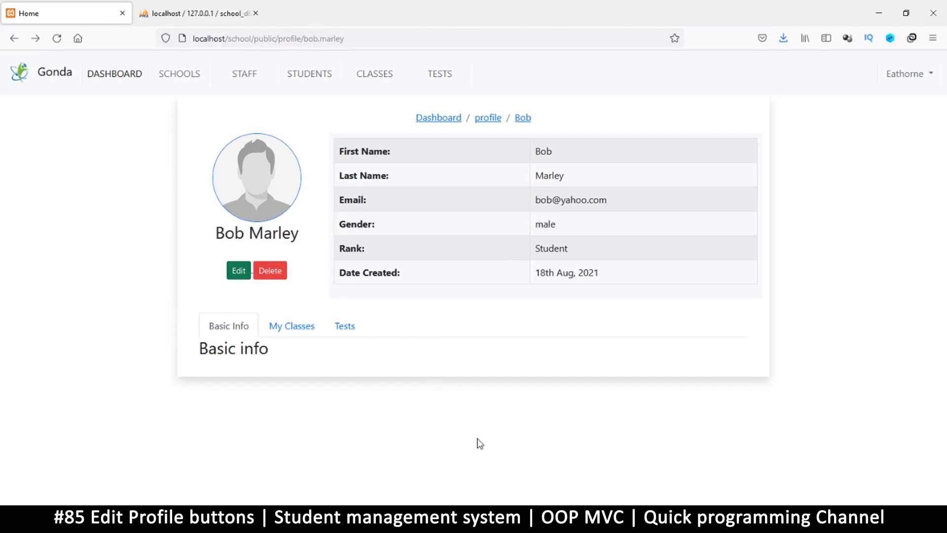
mouse_move(238, 271)
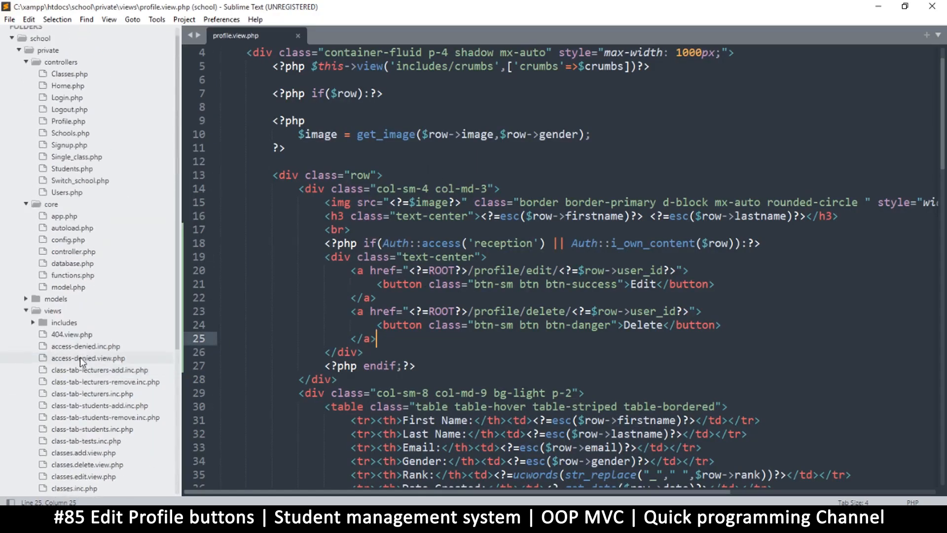
In Profile.php, duplicate the index() code as a new edit() function.
click(68, 120)
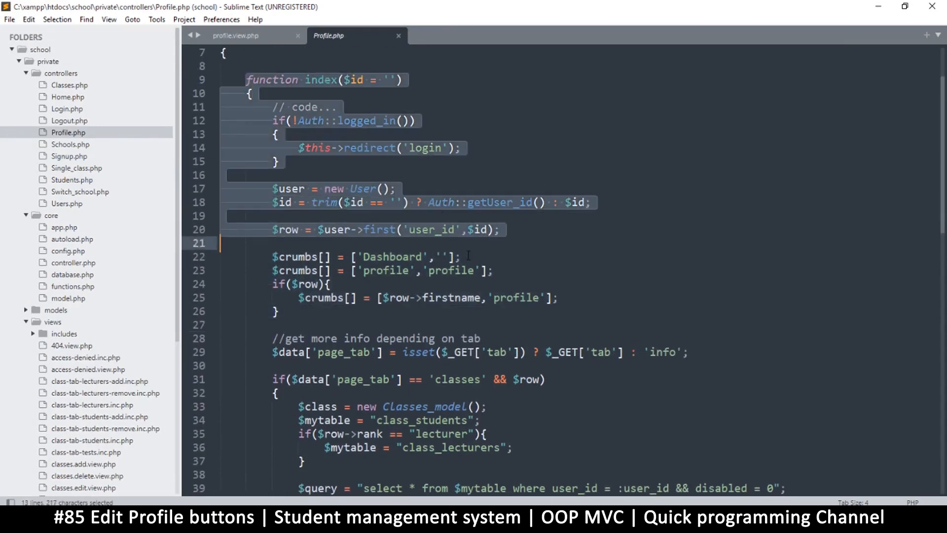
click(479, 352)
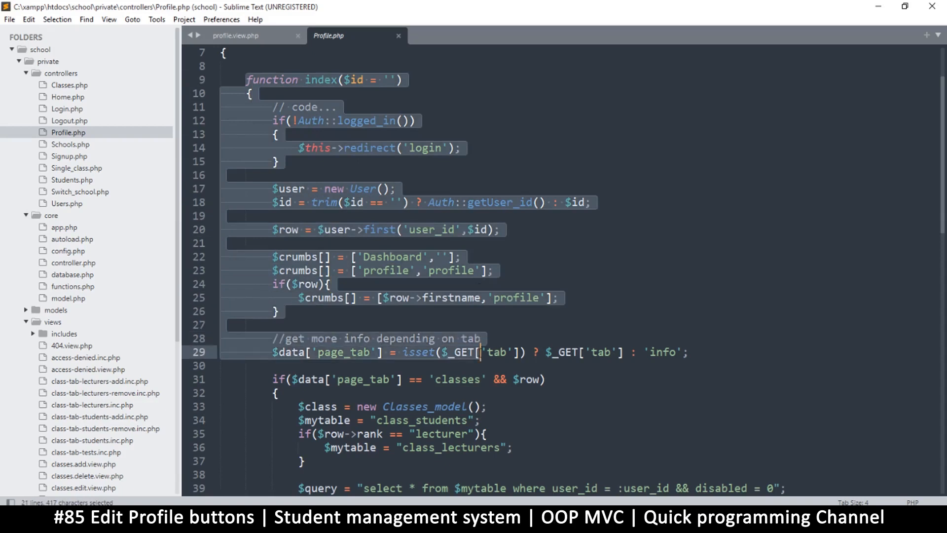
click(278, 310)
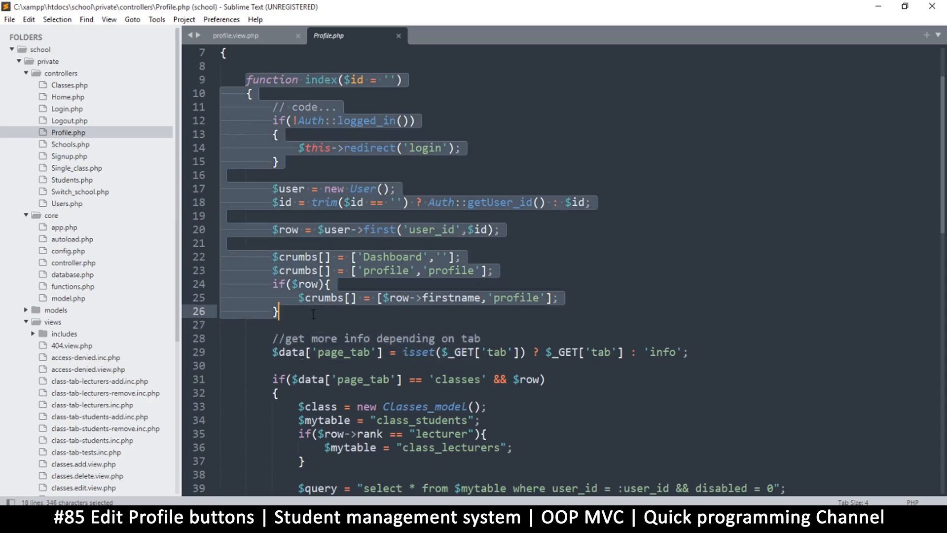
click(280, 242)
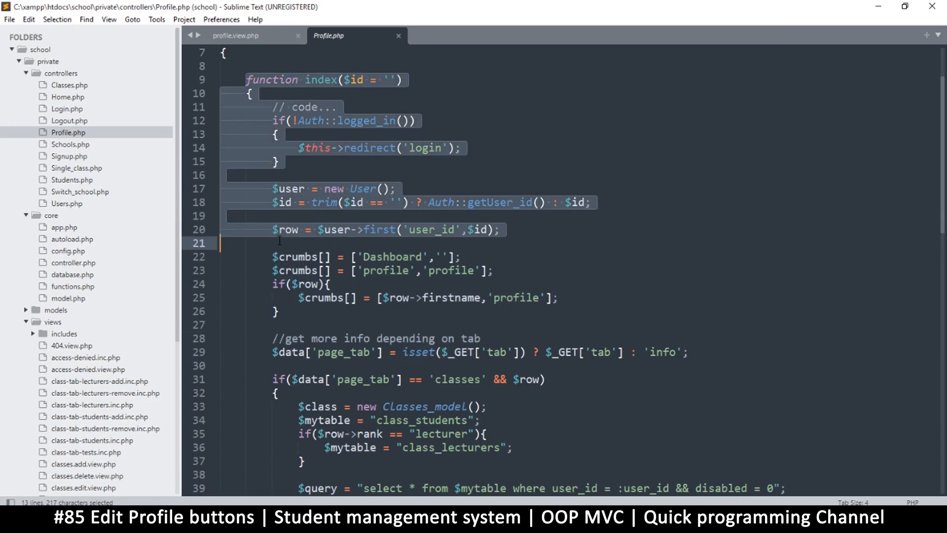
scroll(down, 3)
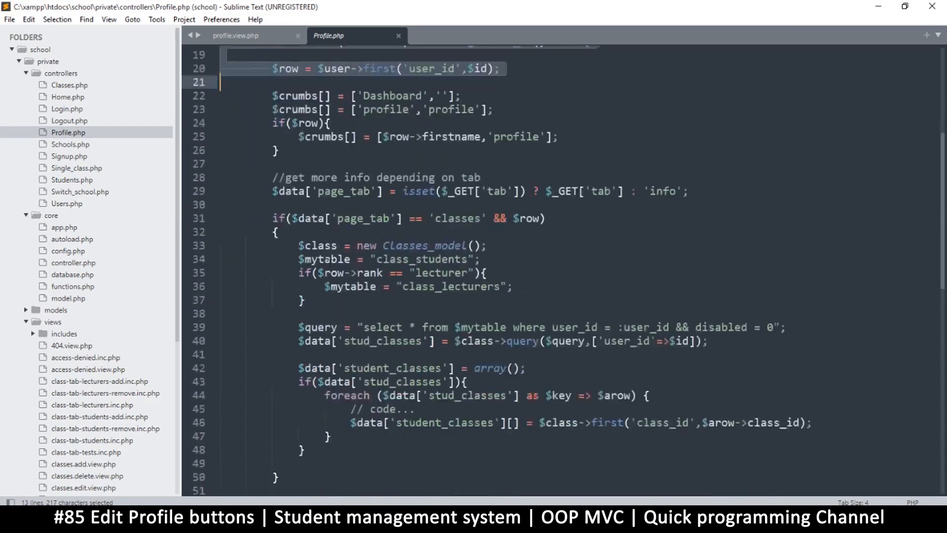
scroll(up, 3)
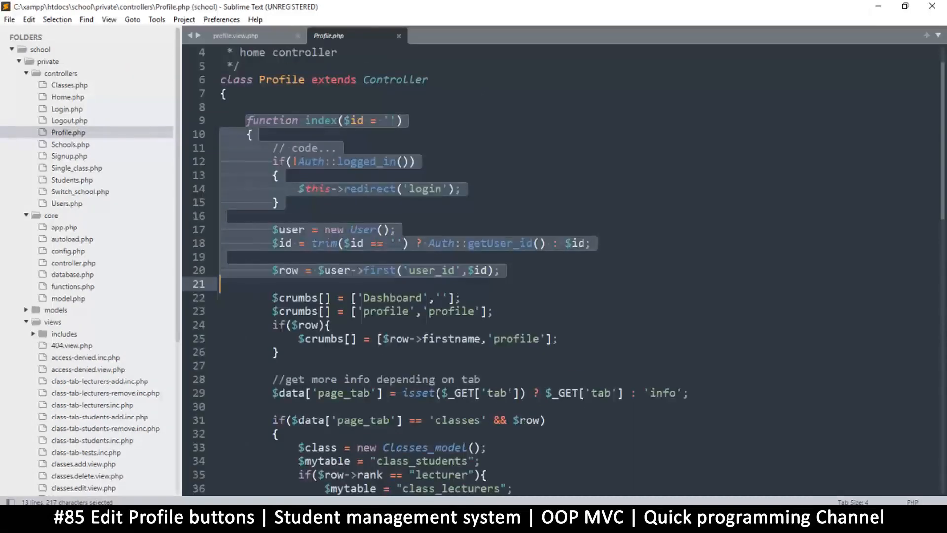
scroll(down, 3)
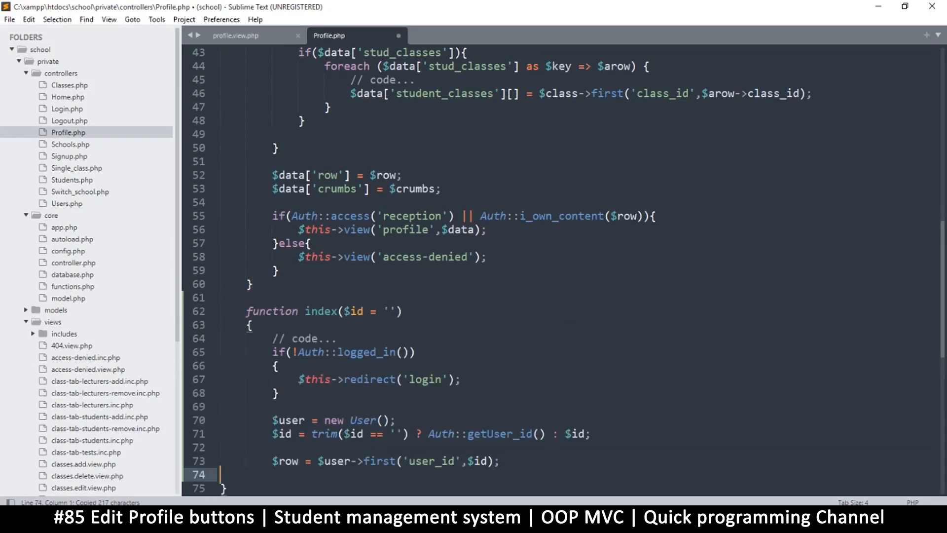
click(305, 312)
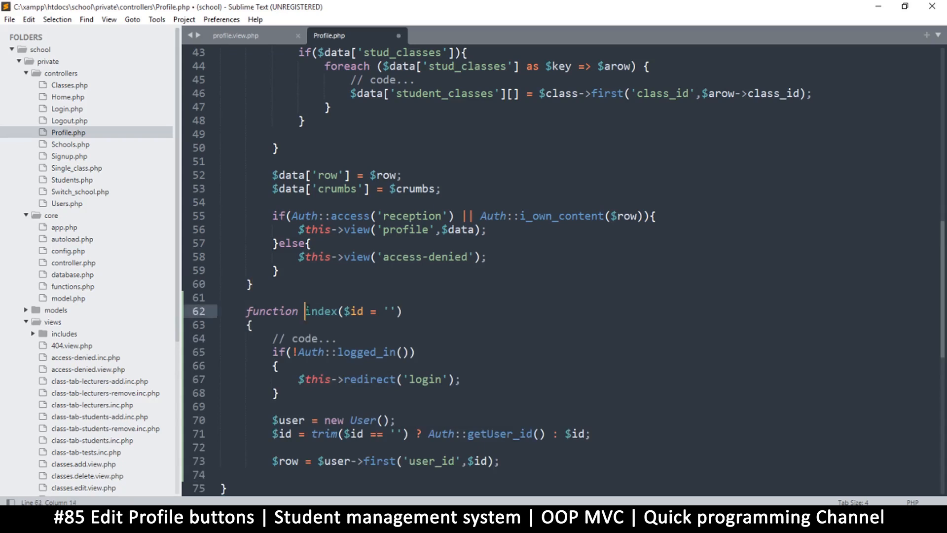
text(edit)
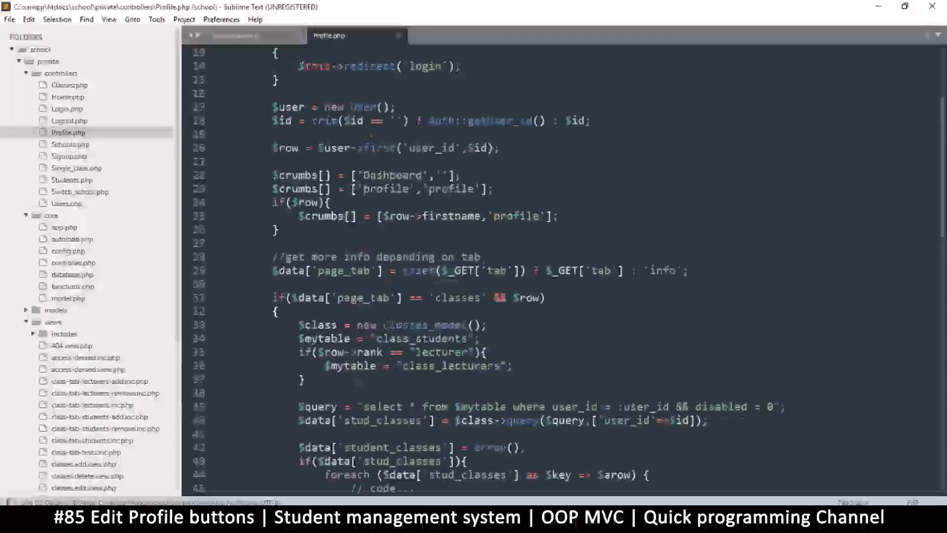
Paste the access check into edit() and save the controller.
scroll(down, 3)
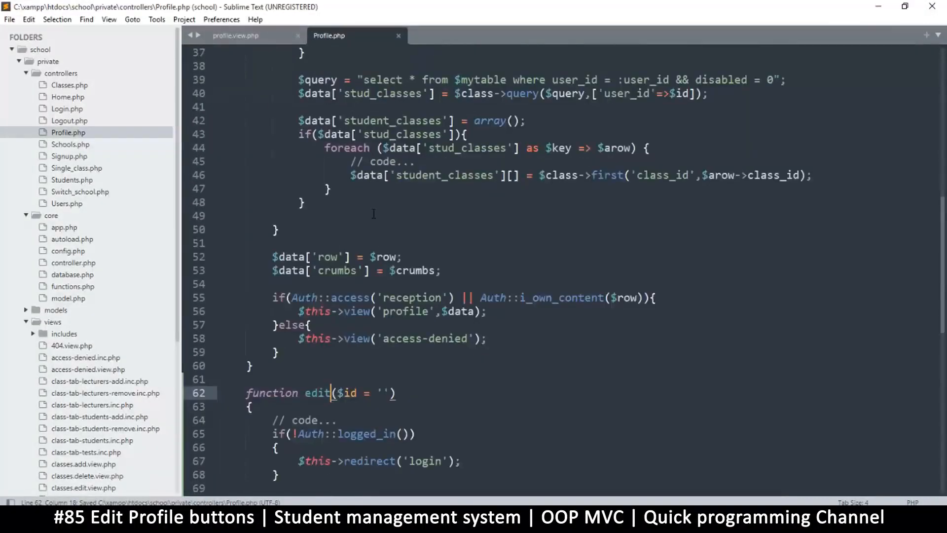
scroll(down, 3)
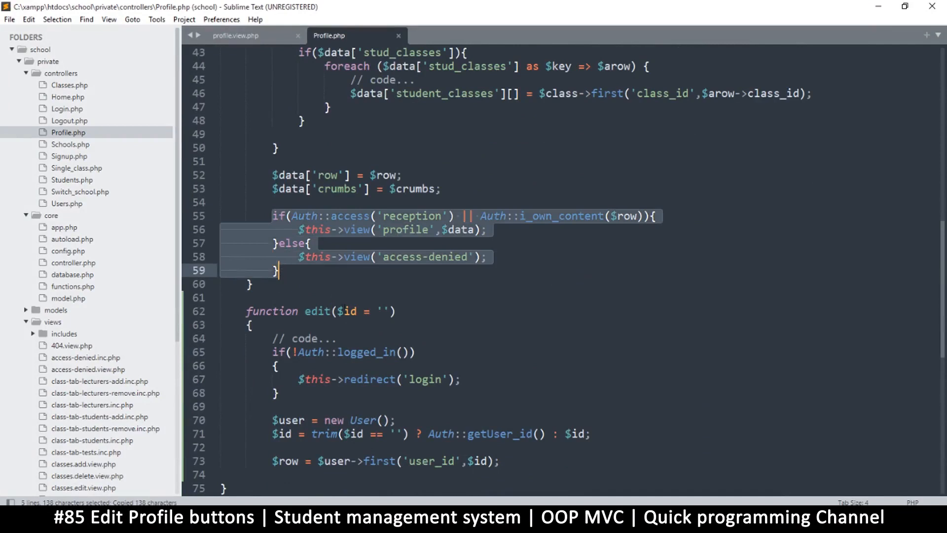
scroll(down, 3)
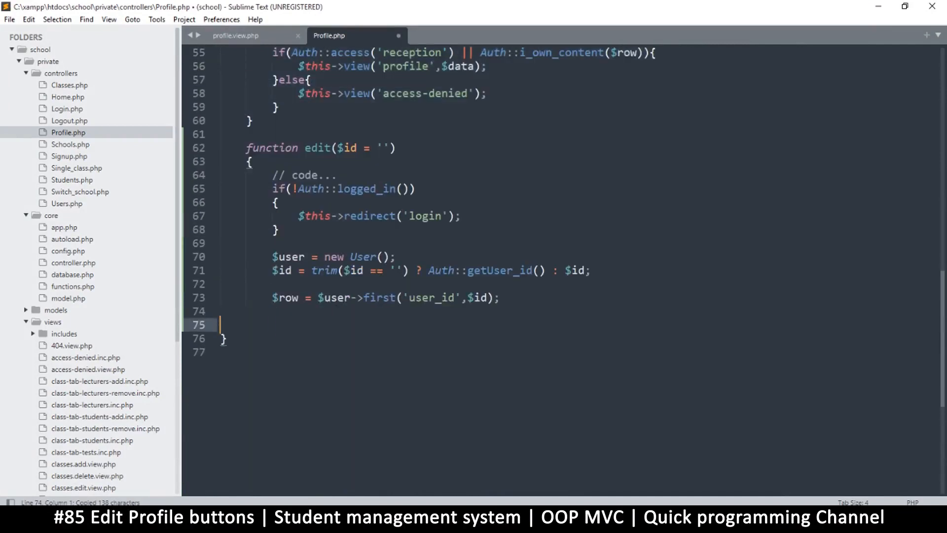
key(ctrl+v)
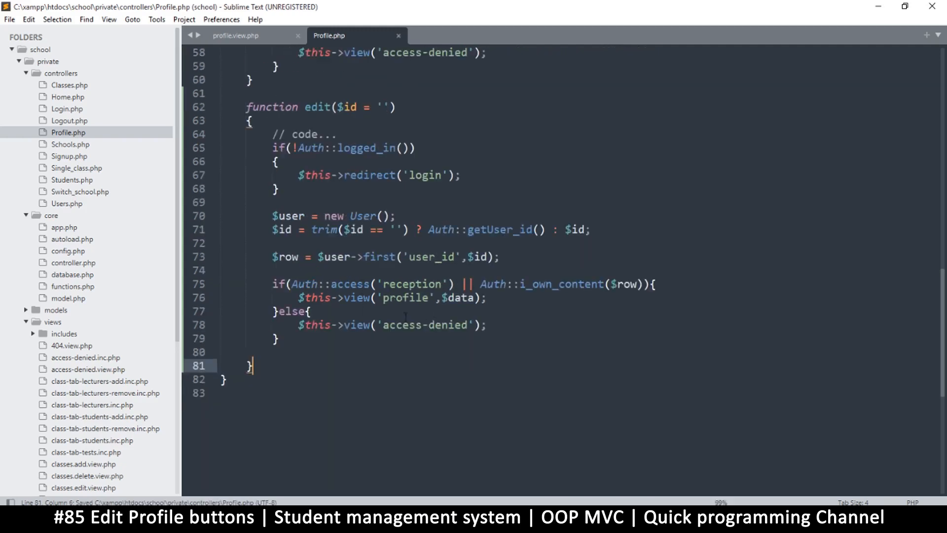
click(385, 284)
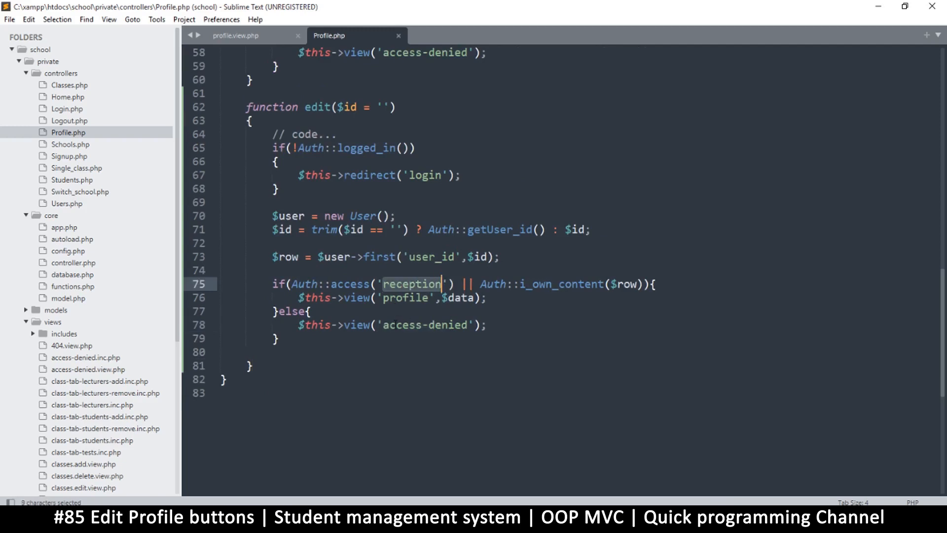
click(520, 284)
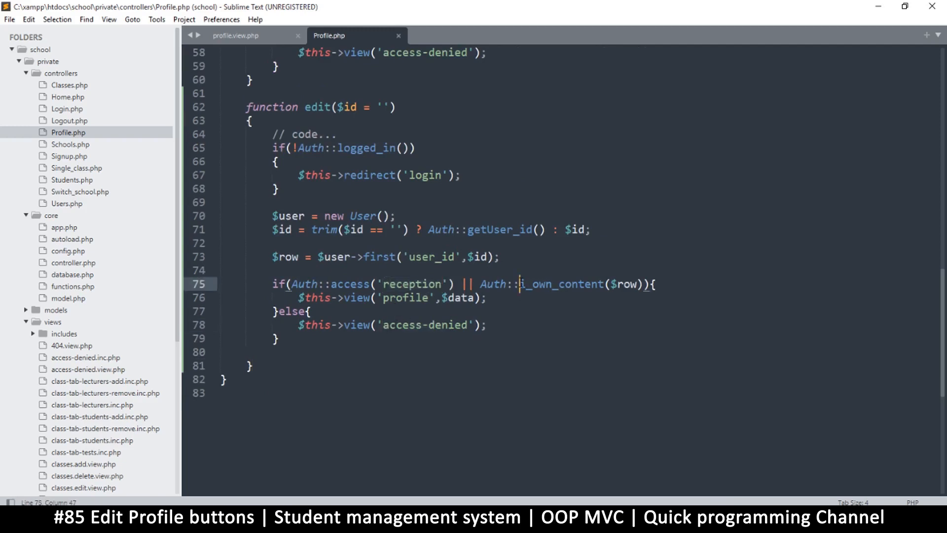
key(ctrl+s)
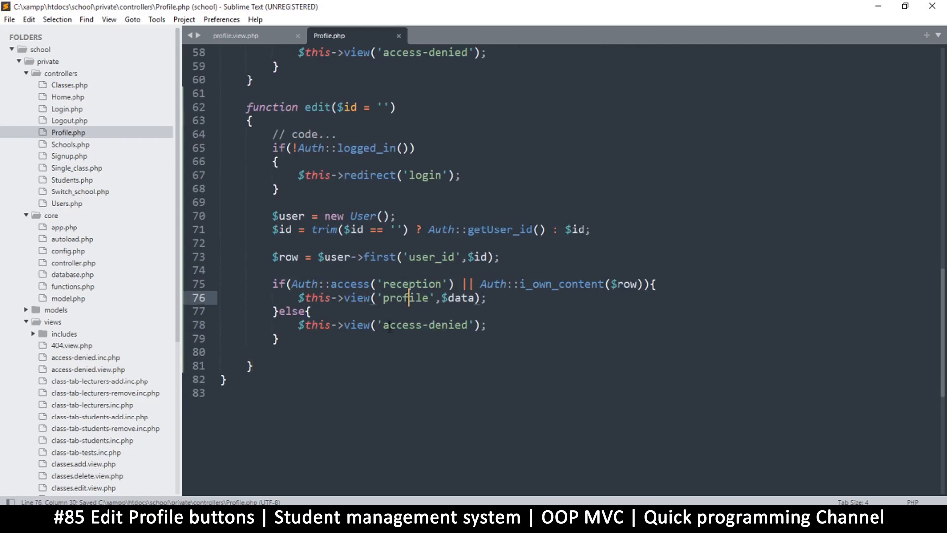
Make edit() load the 'profile-edit' view and save.
double_click(406, 297)
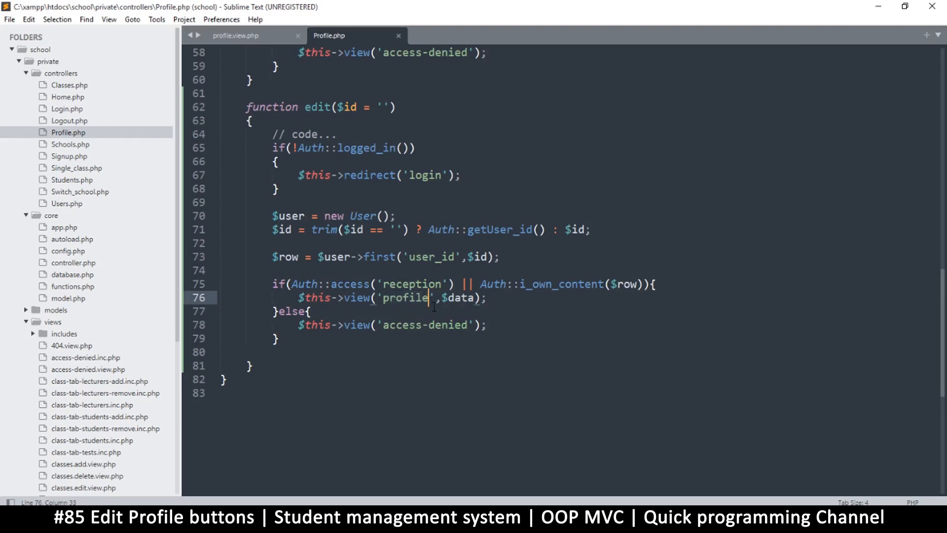
text(-)
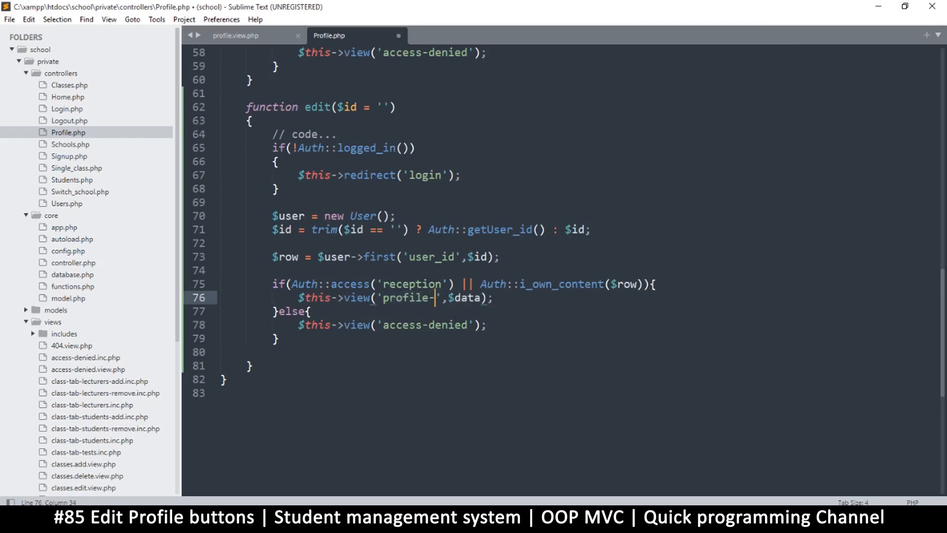
text(edit)
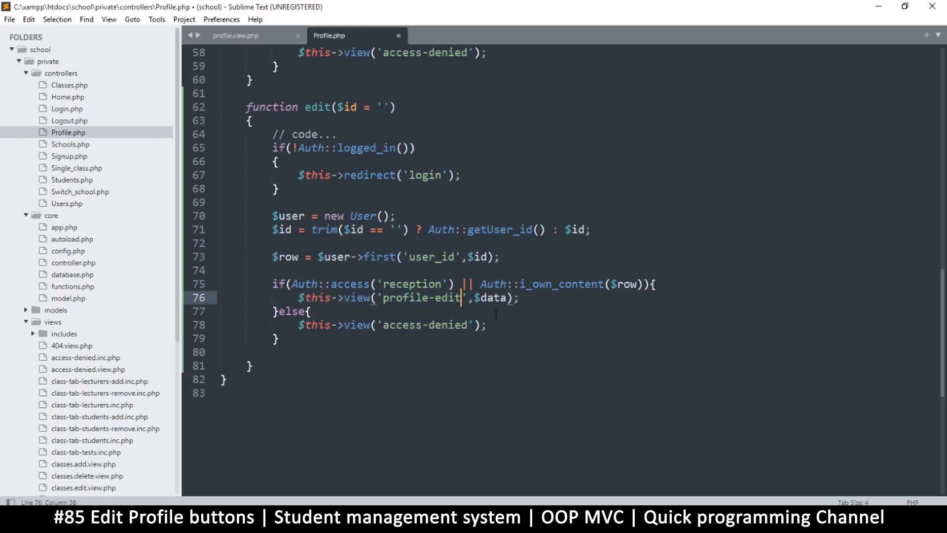
key(ctrl+s)
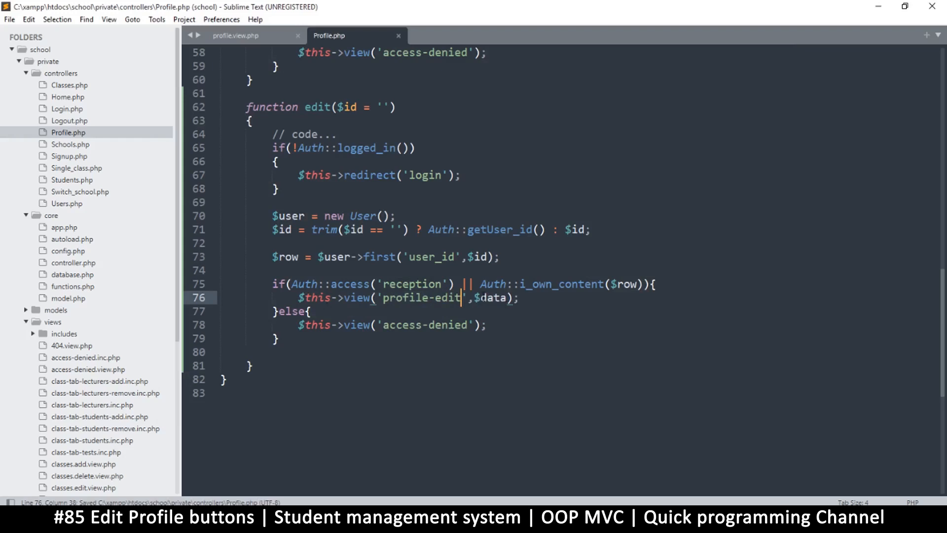
double_click(493, 297)
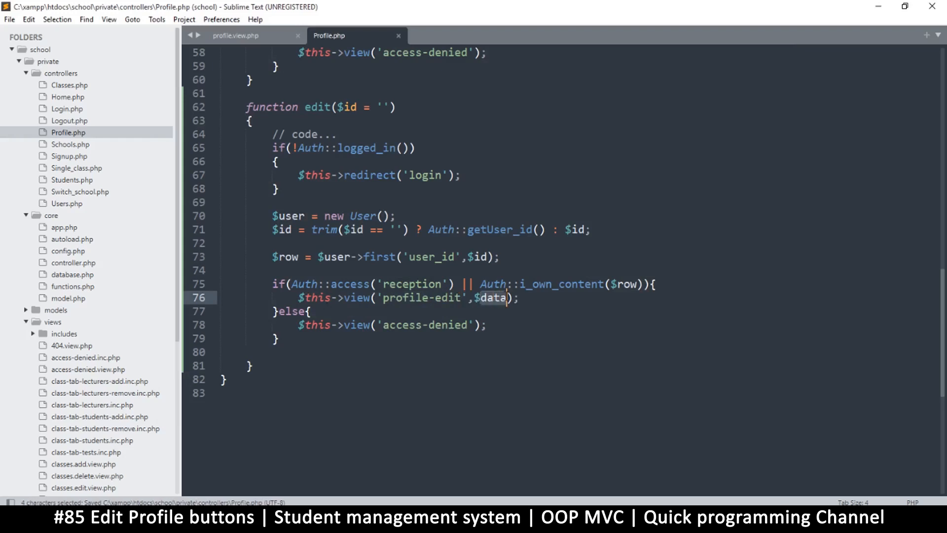
scroll(up, 3)
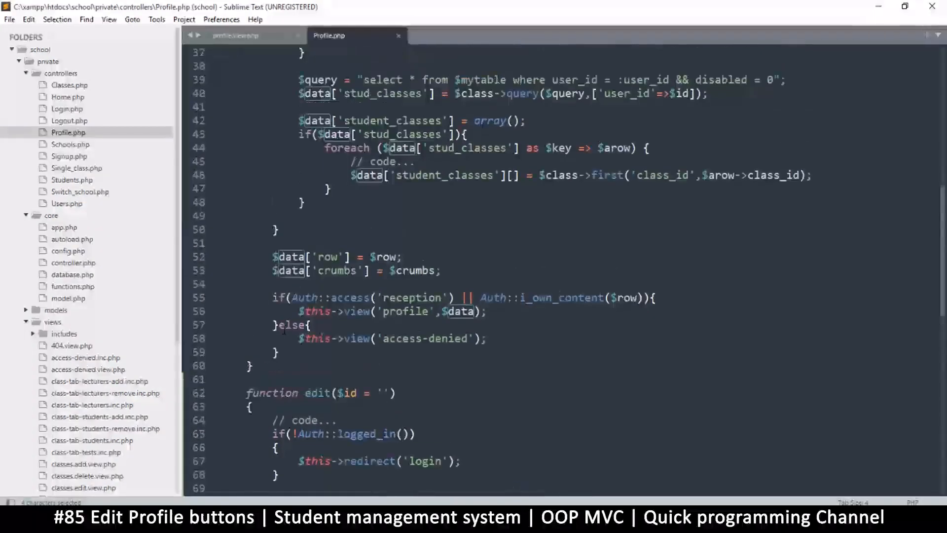
scroll(up, 3)
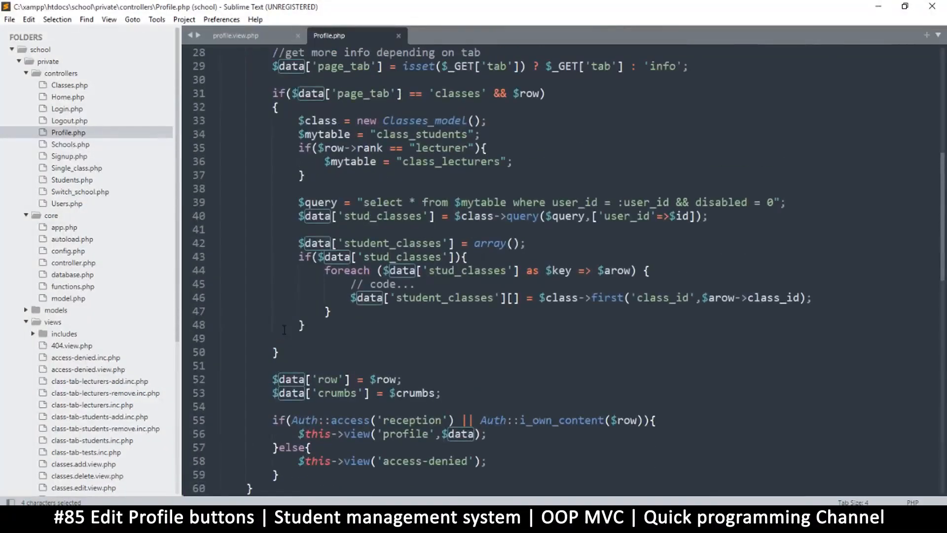
scroll(down, 3)
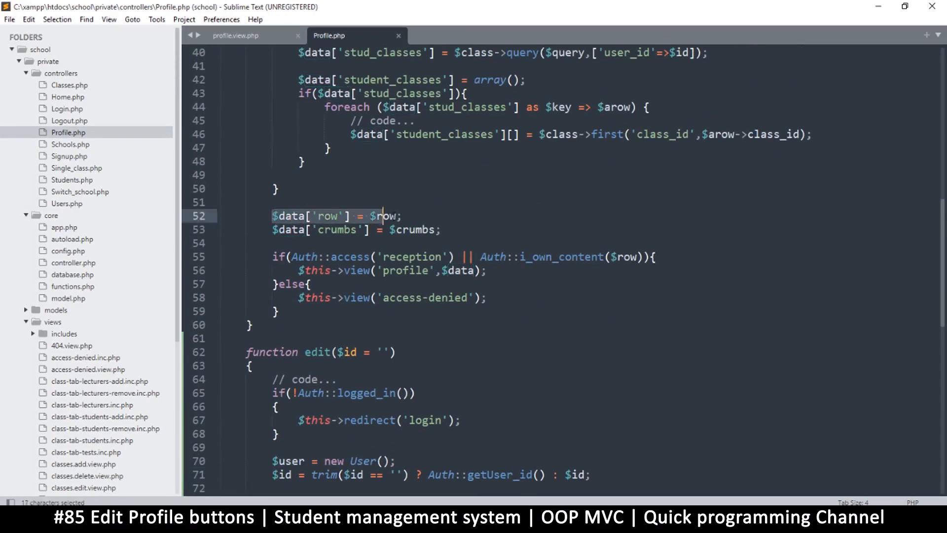
scroll(down, 3)
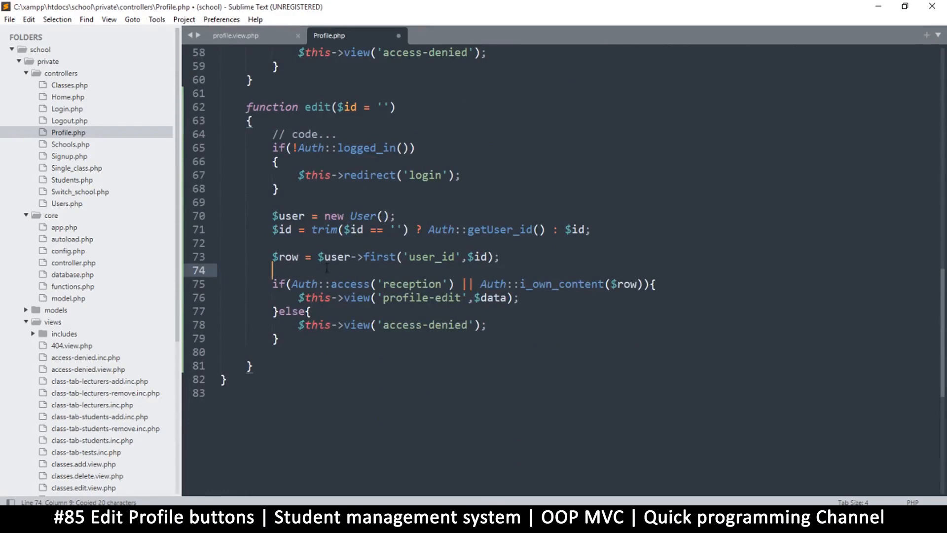
Add $data['row'] = $row; to edit(), then copy all of profile.view.php's code.
text($data['row'] = $row;)
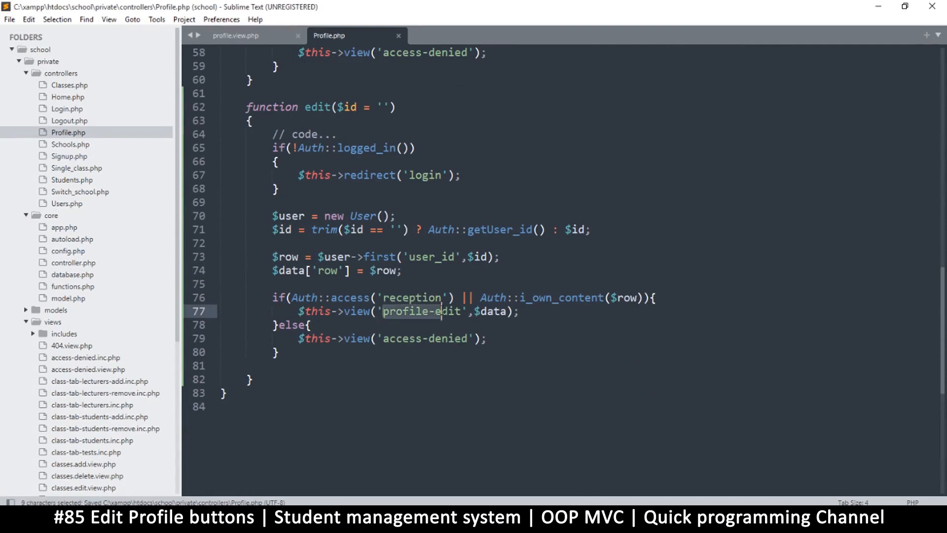
click(446, 297)
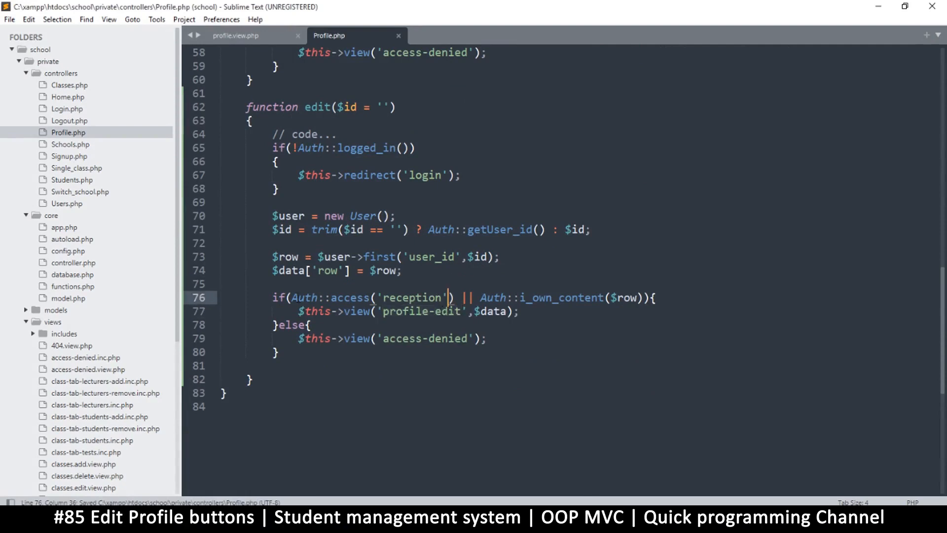
scroll(down, 3)
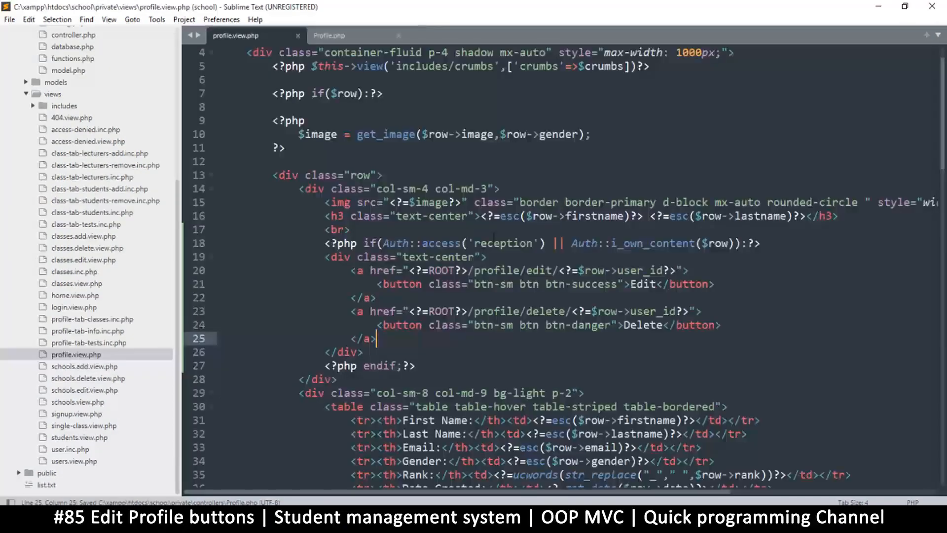
key(ctrl+a)
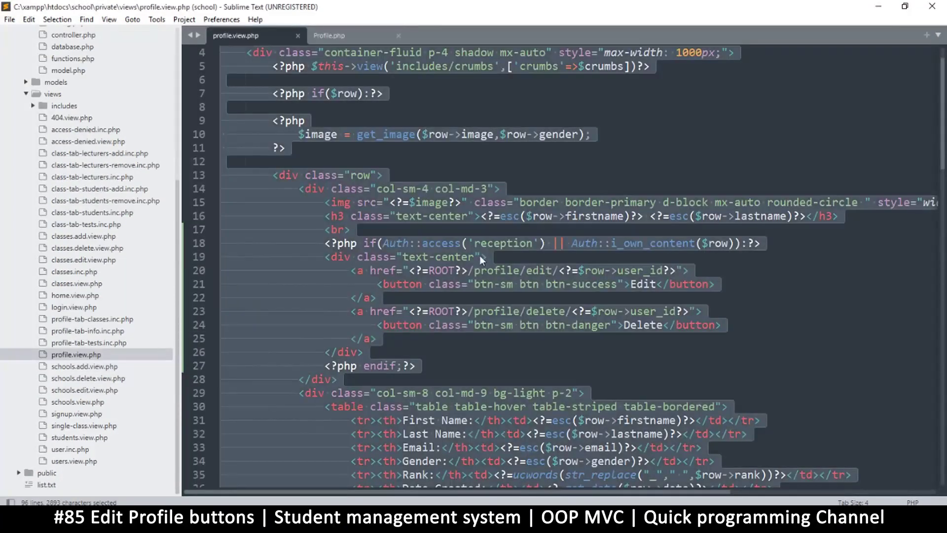
key(ctrl+c)
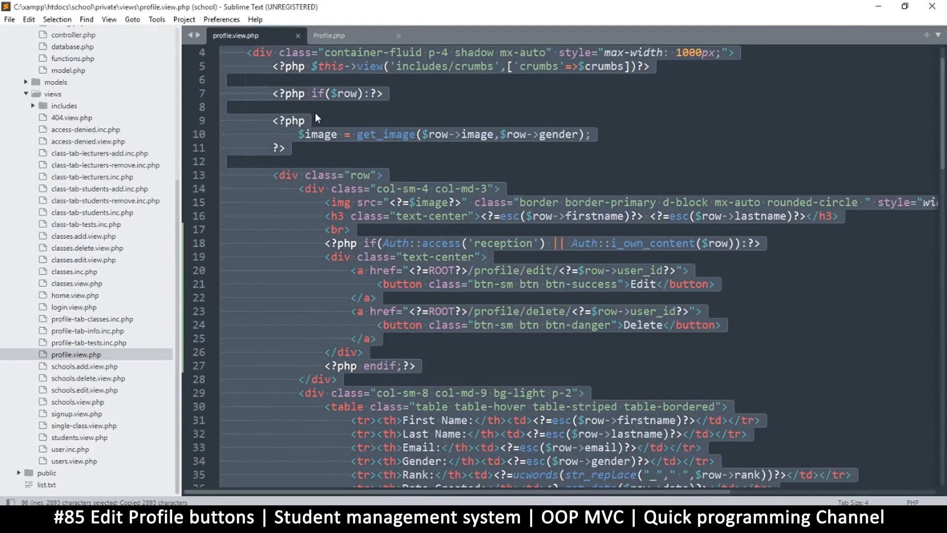
Paste the code into a new views file saved as profile-edit.view.php and reload Firefox.
right_click(53, 93)
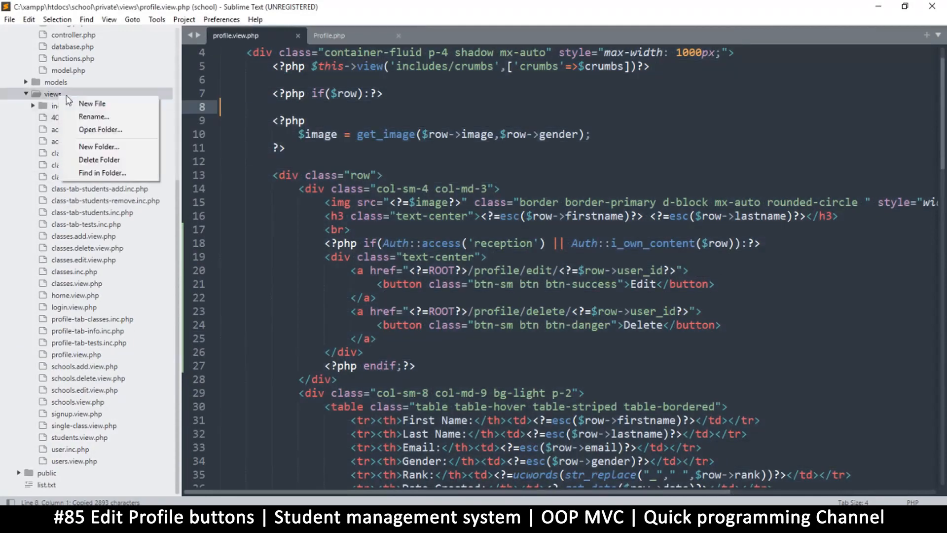
click(92, 103)
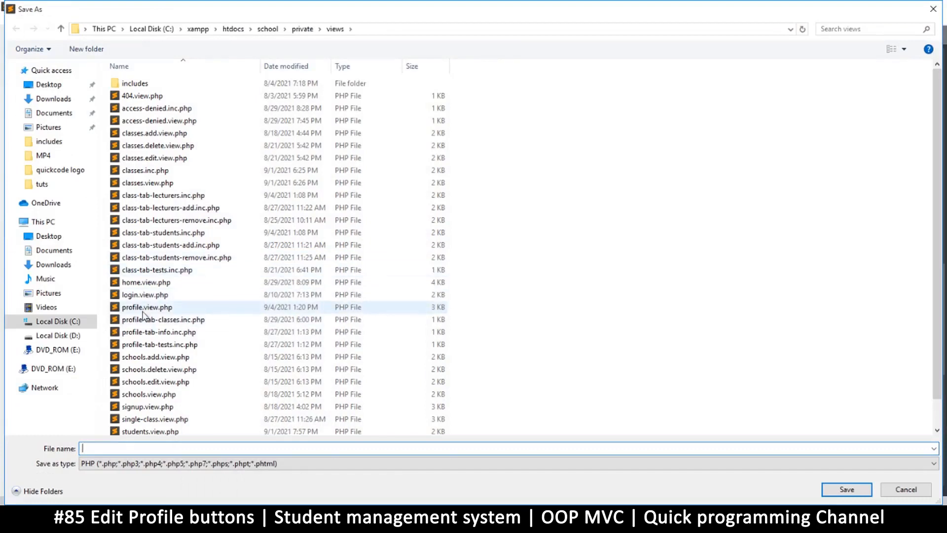
click(146, 307)
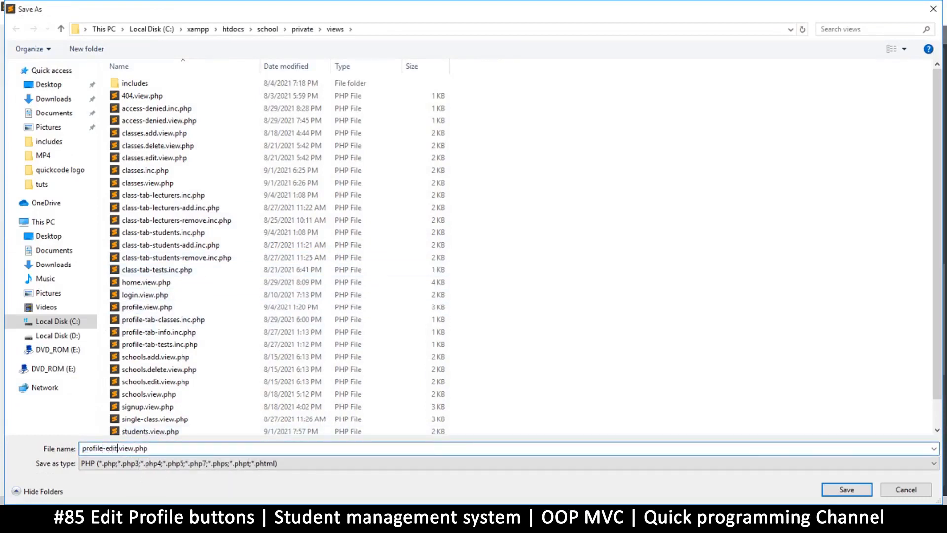
click(847, 489)
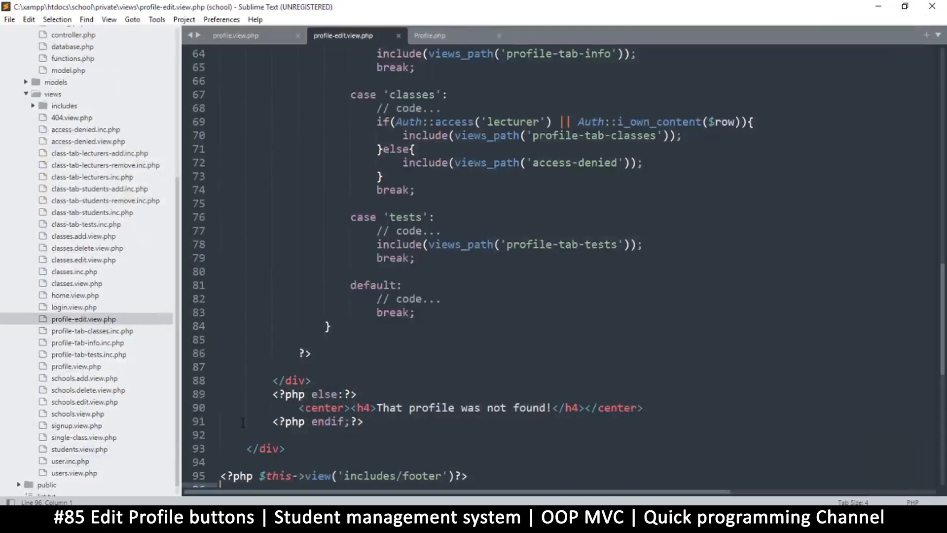
key(ctrl+s)
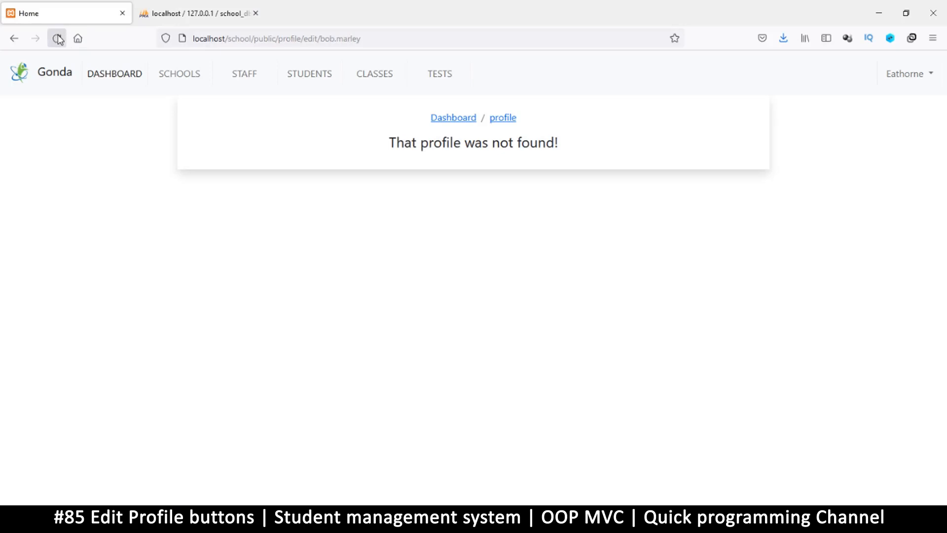
click(56, 38)
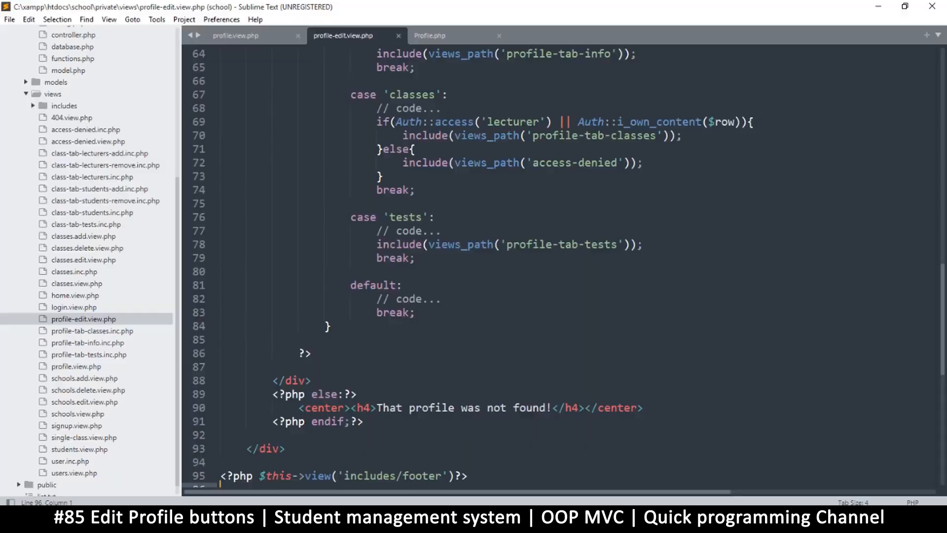
Swap the crumbs line for <h4>Edit Profile</h4> and reload the edit page.
scroll(up, 3)
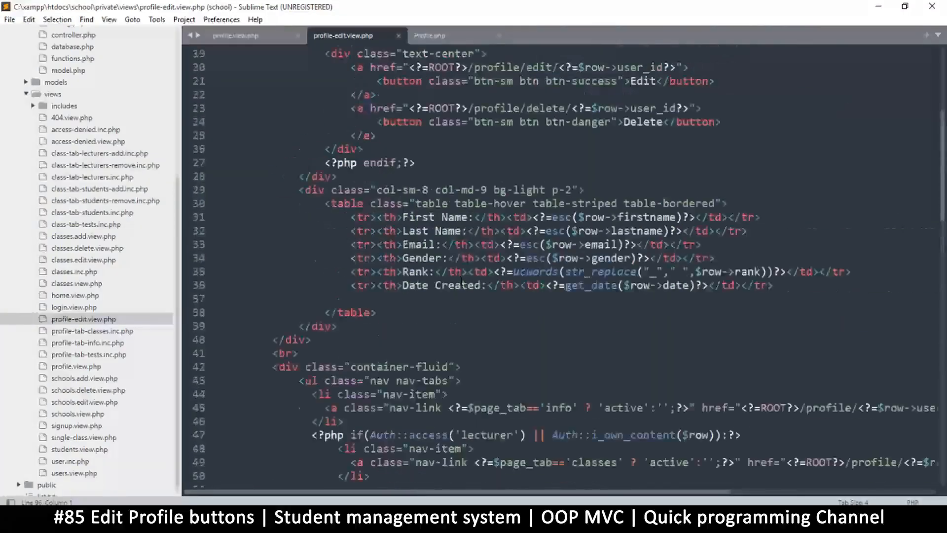
scroll(up, 3)
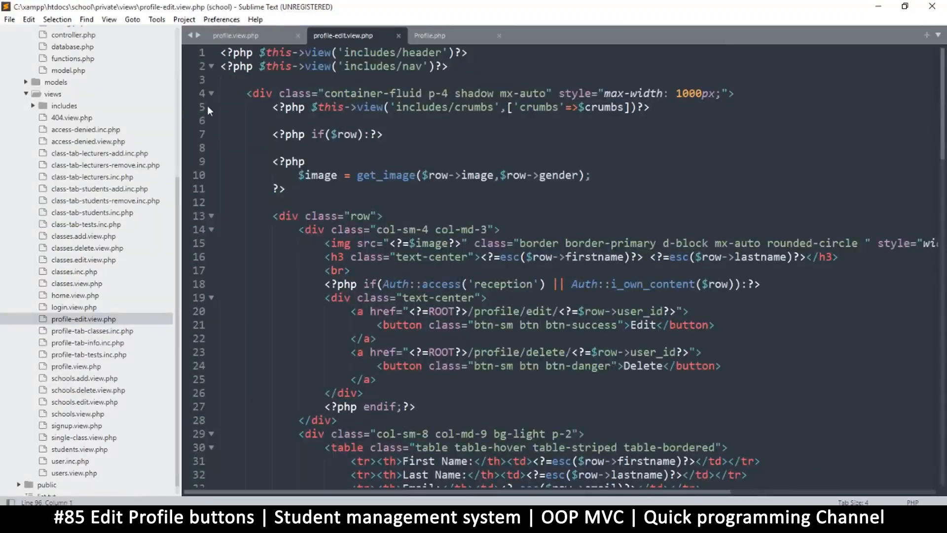
click(459, 107)
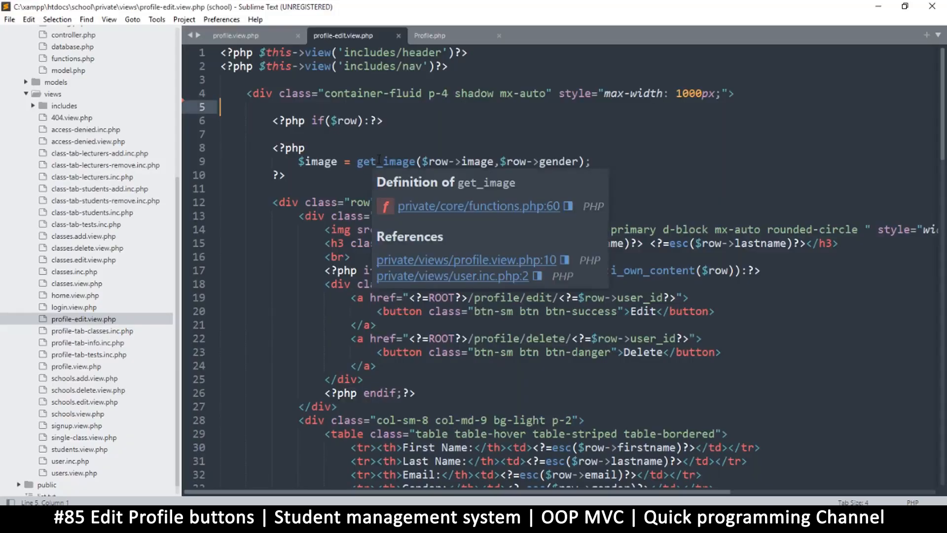
text(<)
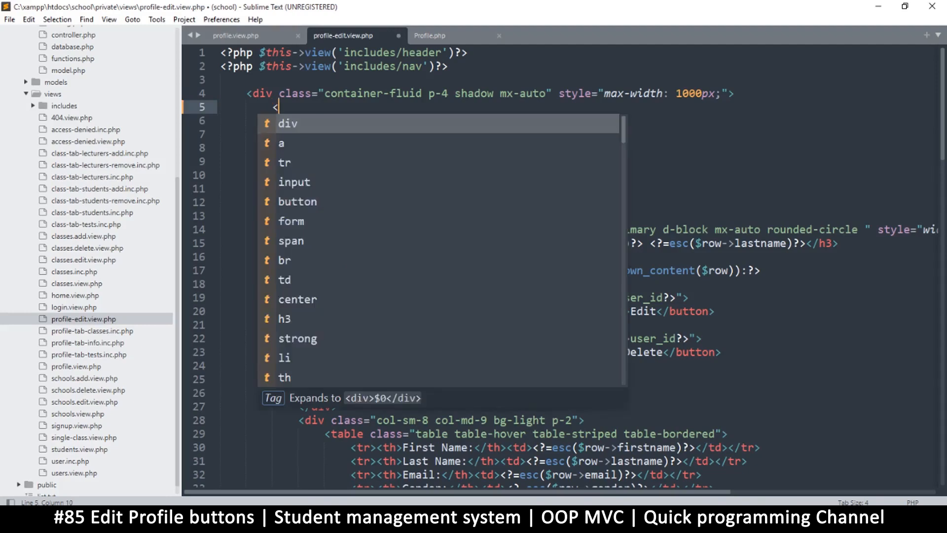
text(h4></h4>)
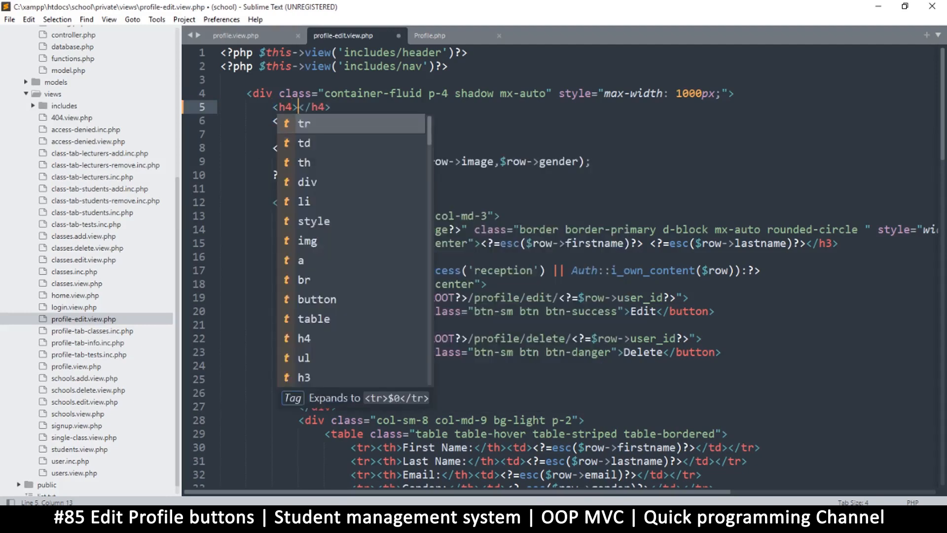
text(Edit Profile)
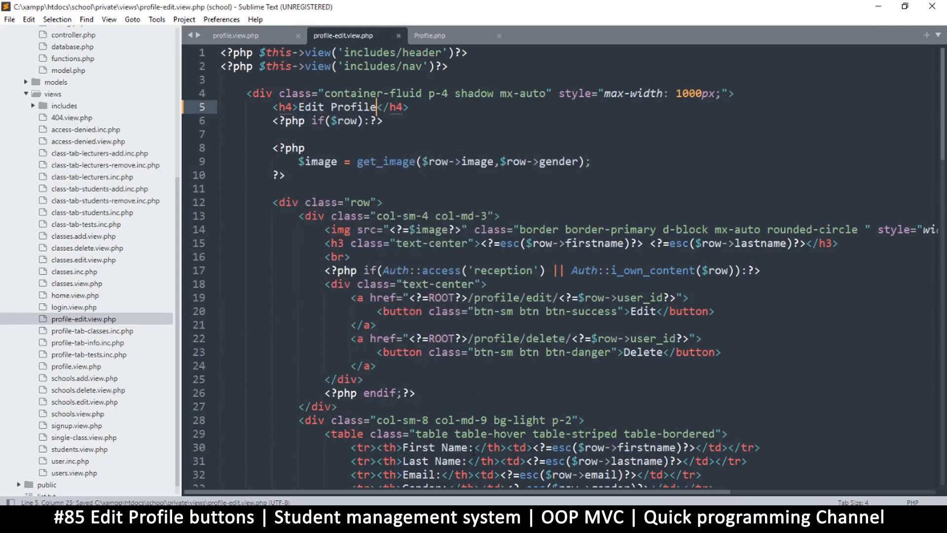
click(66, 13)
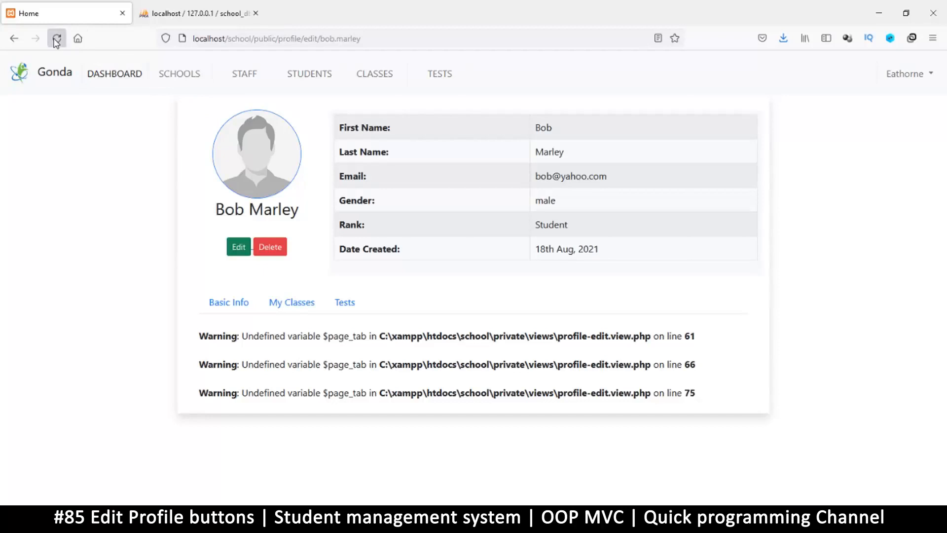
click(56, 38)
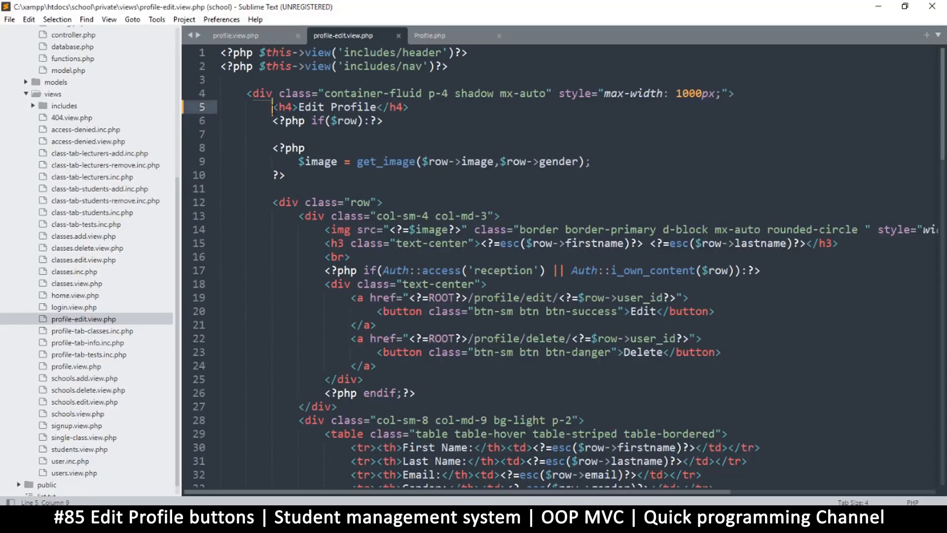
Wrap the 'Edit Profile' h4 heading in center tags in profile-edit.view.php.
text(center></center>)
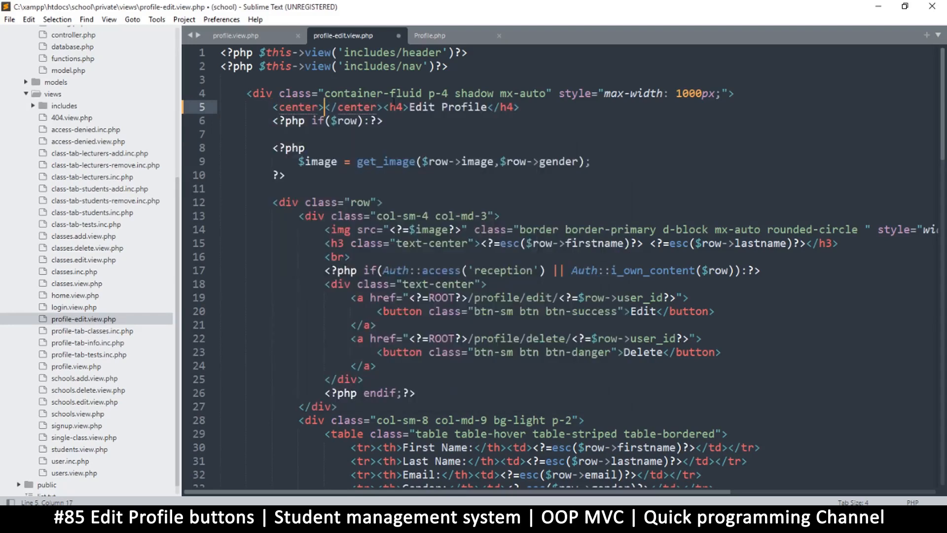
double_click(352, 107)
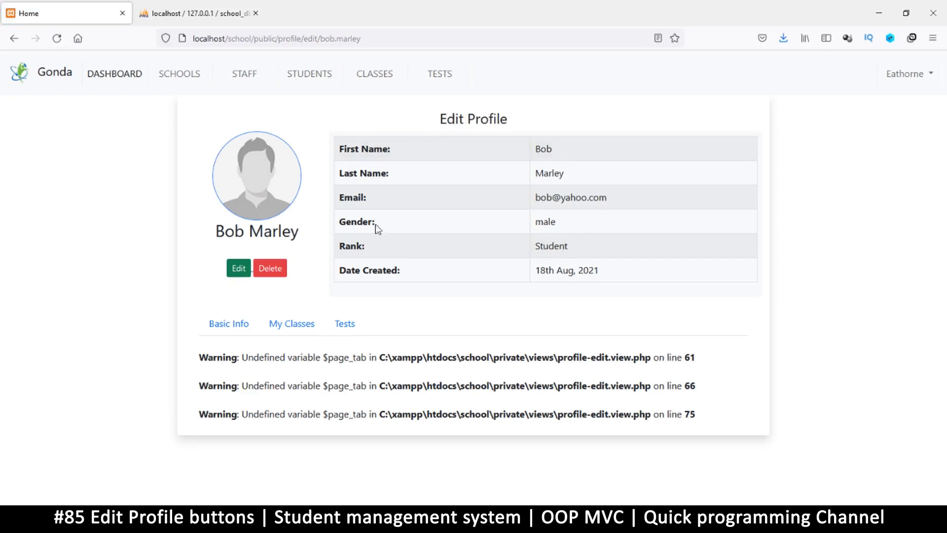
mouse_move(396, 408)
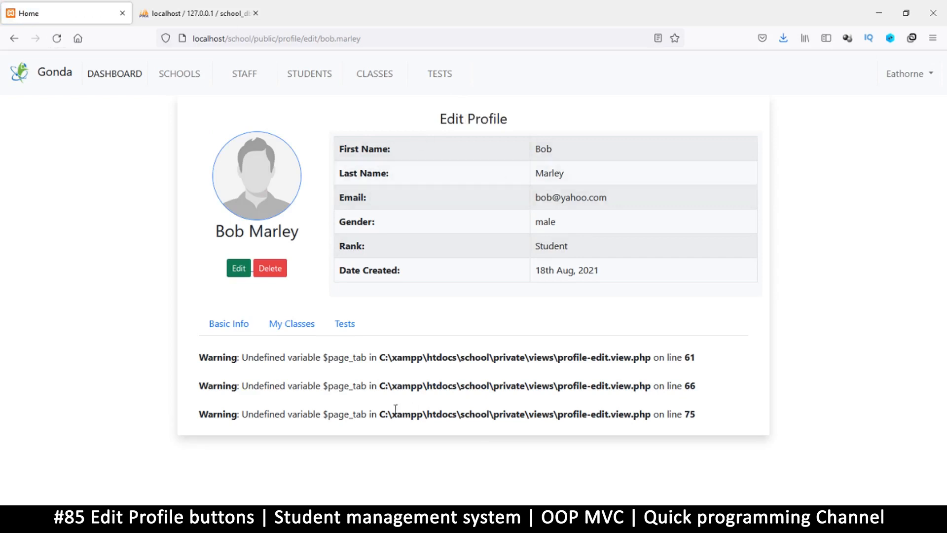
mouse_move(555, 319)
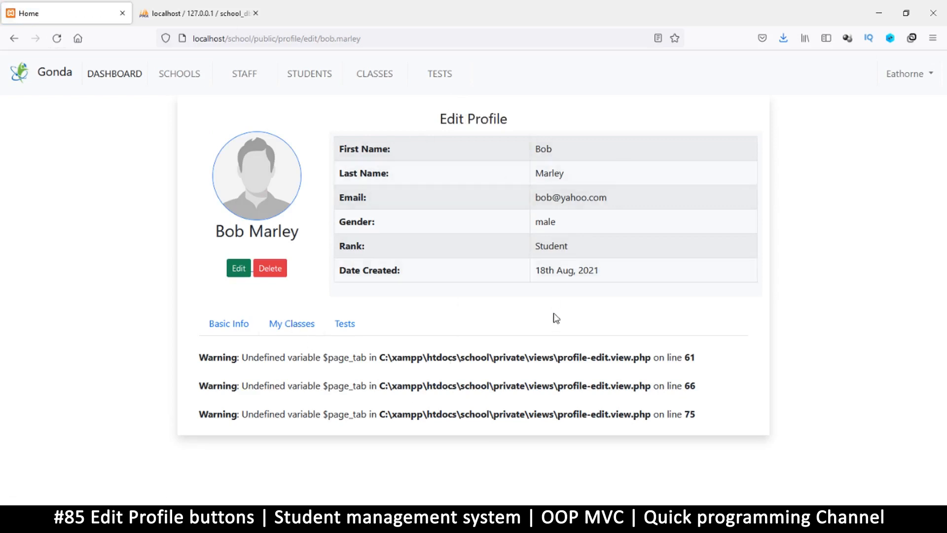